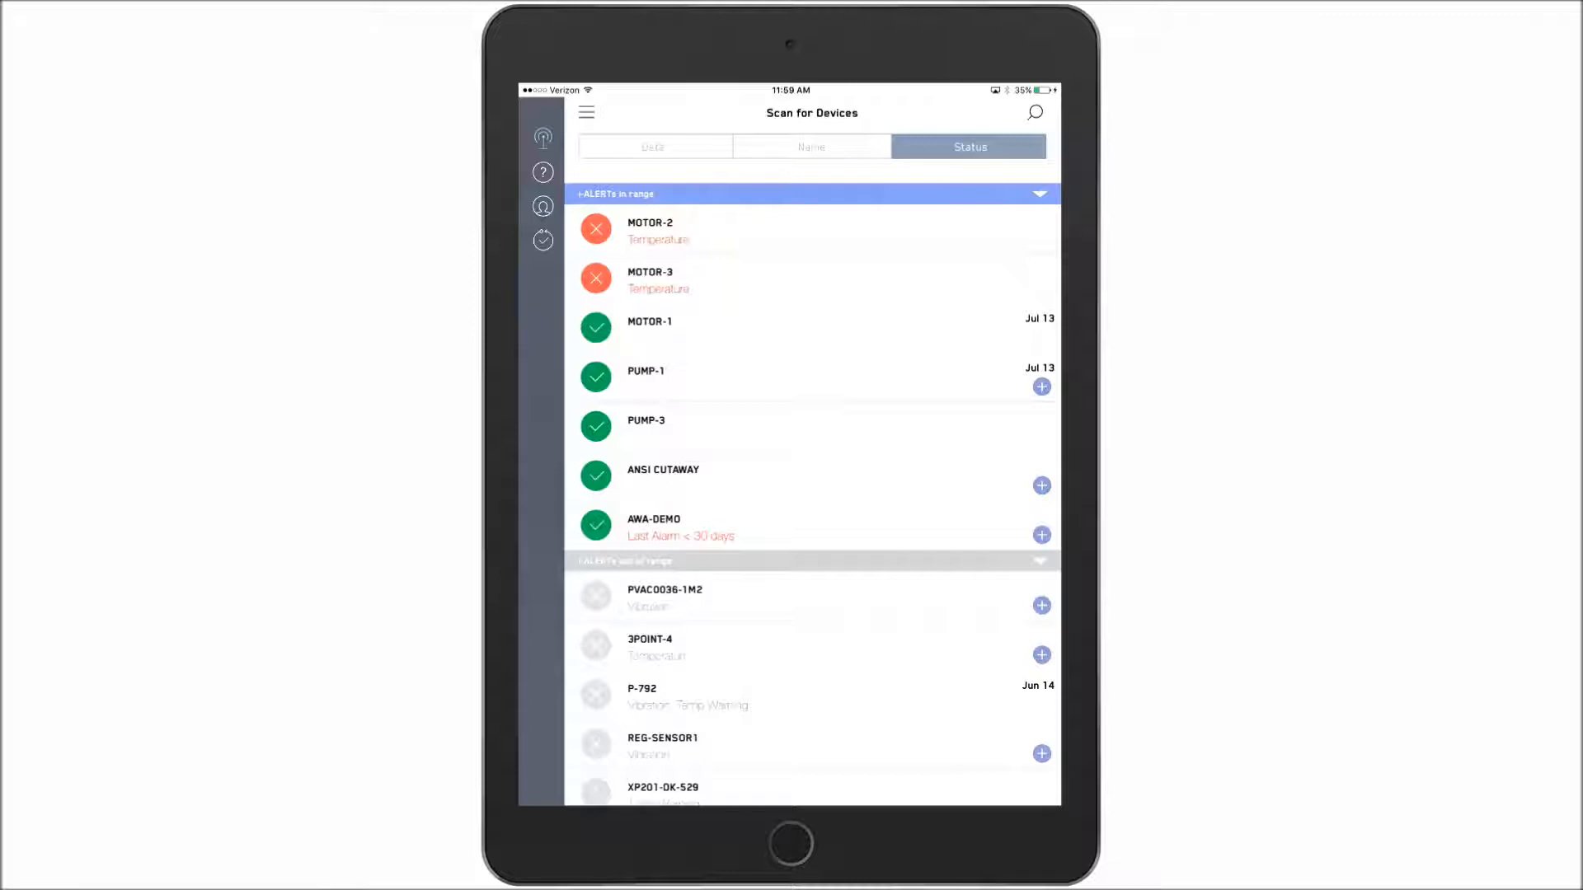
Launch the setup wizard for the newly detected PUMP-1 sensor from the in-range list
click(646, 370)
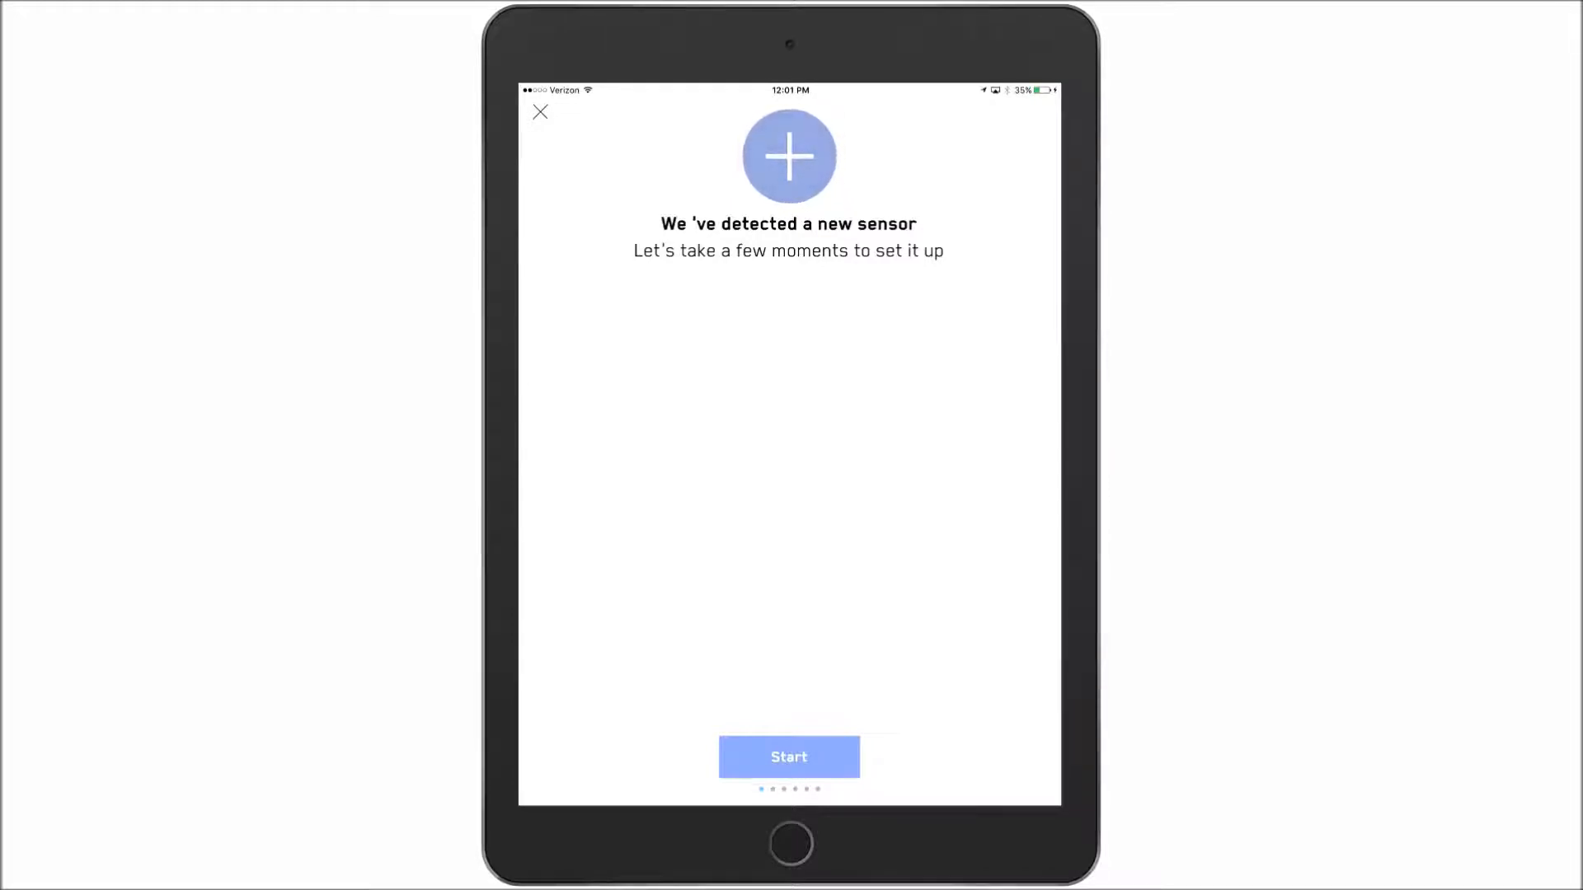
Start setup, answer Yes to owning PUMP-1, and agree to the legal terms
click(788, 757)
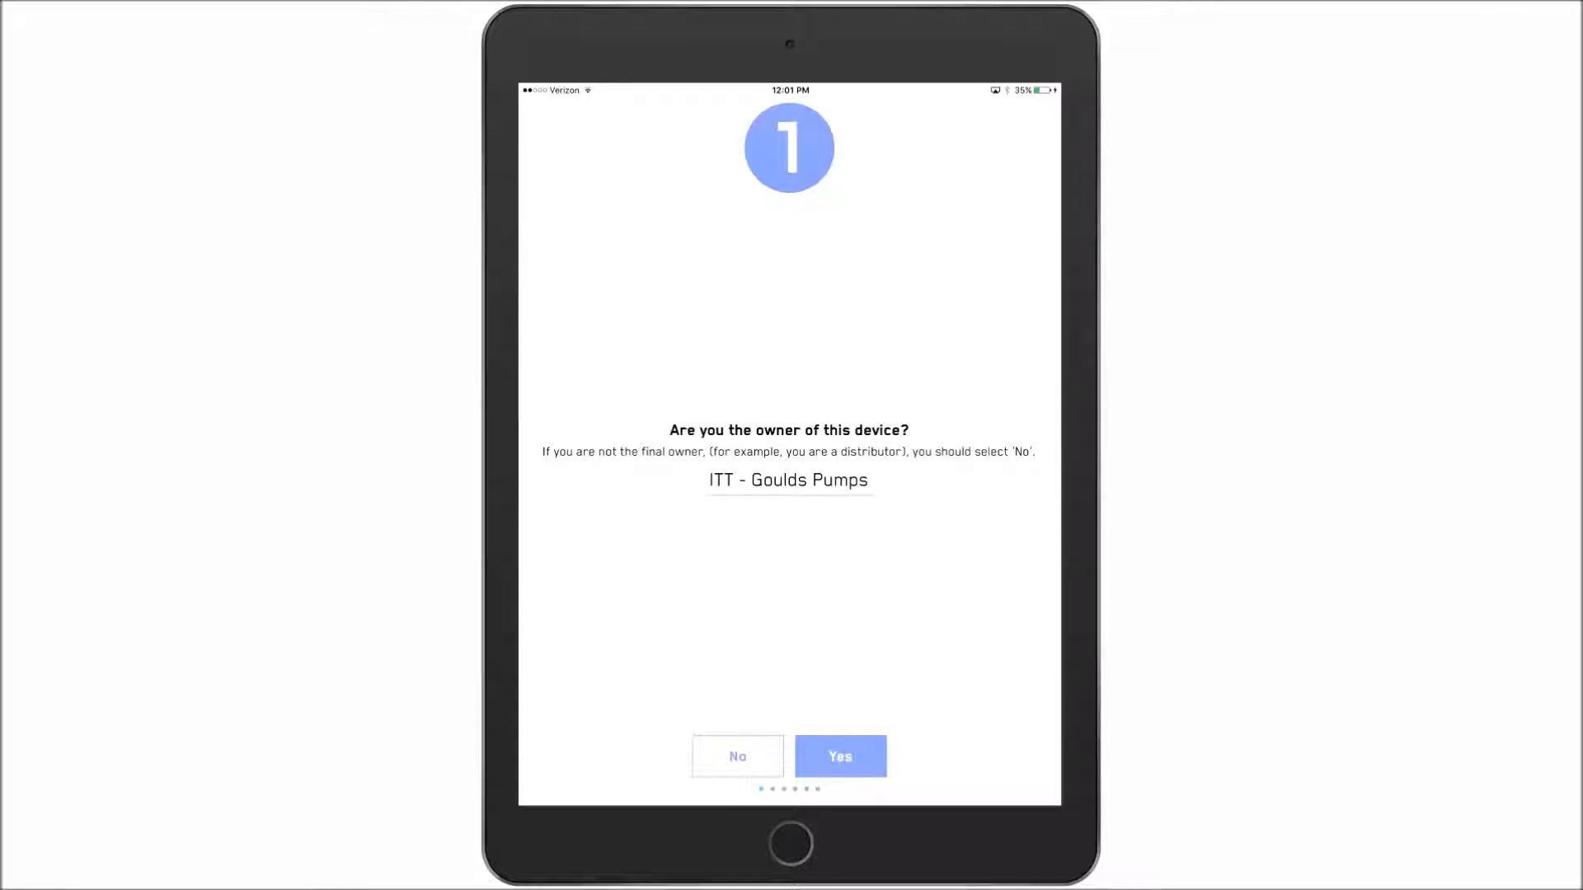
click(839, 756)
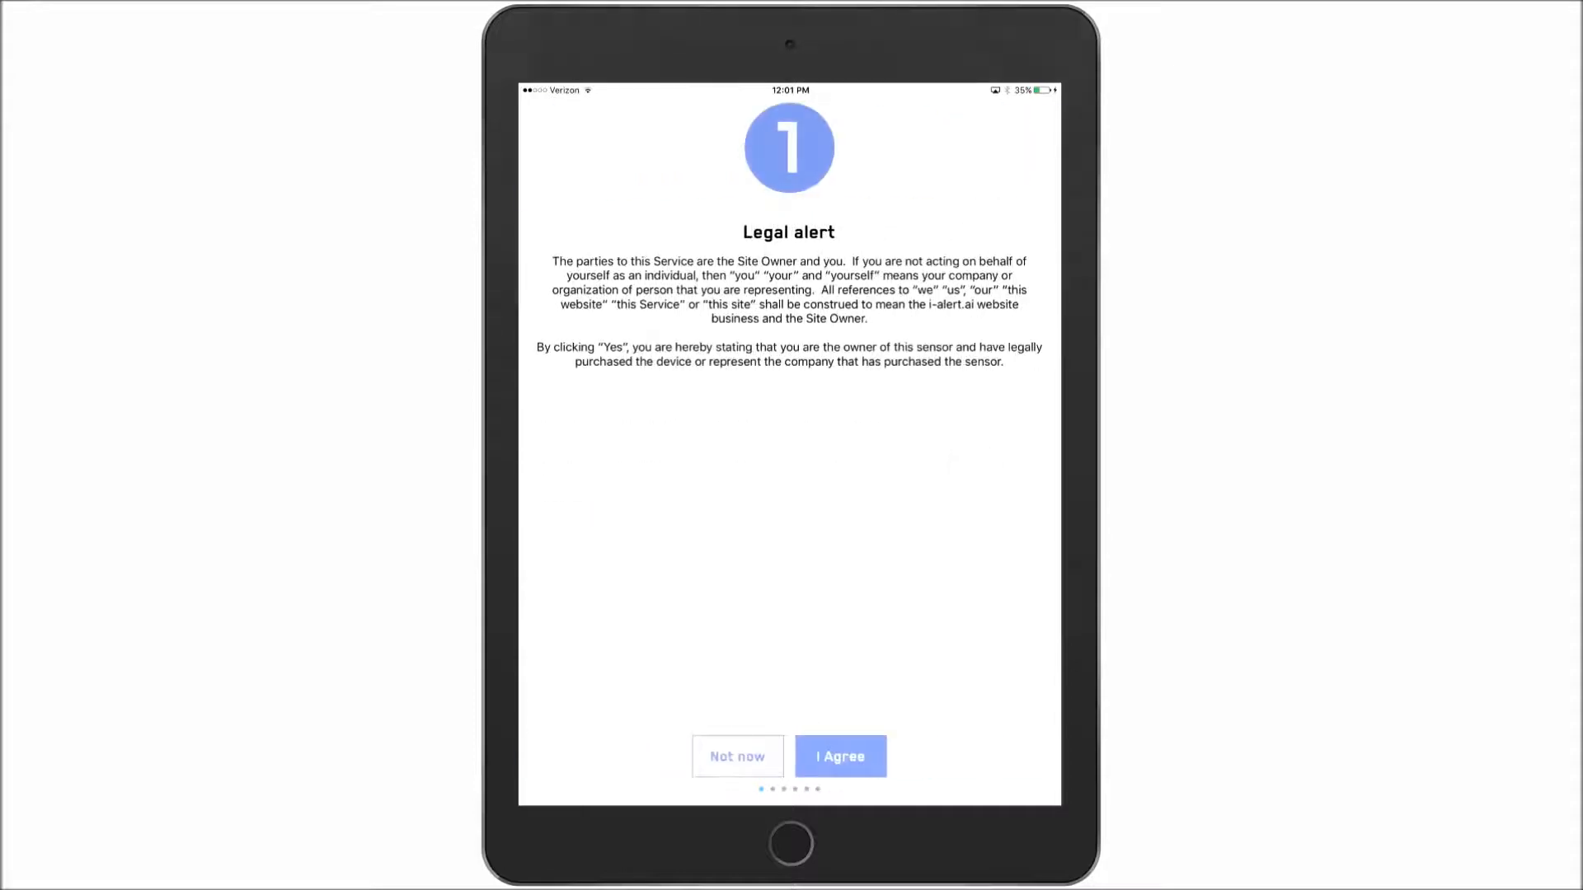
click(840, 756)
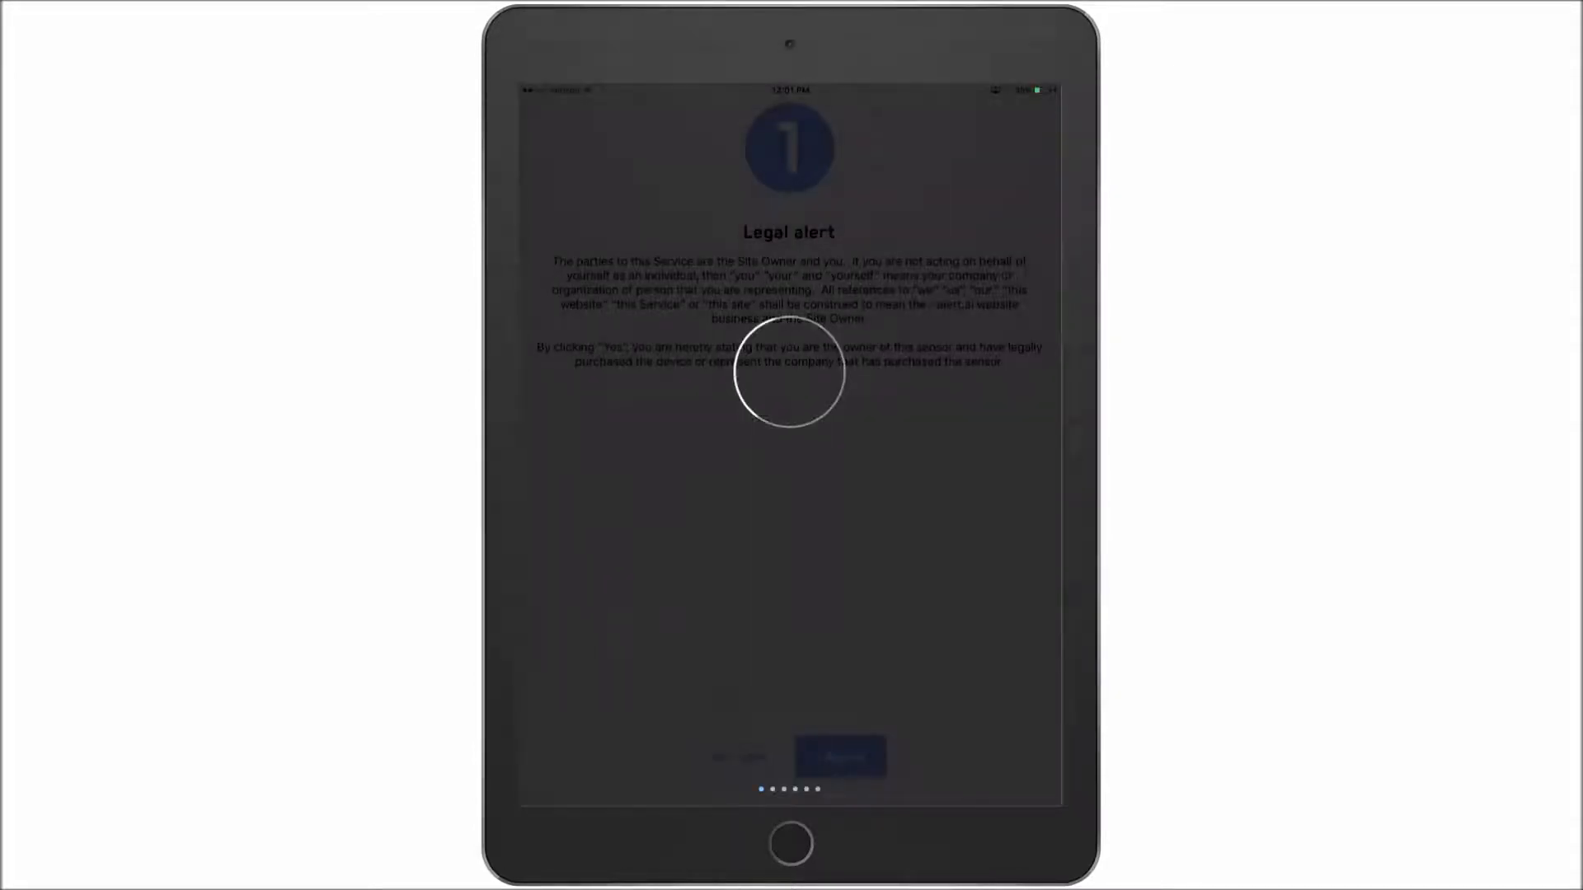
click(839, 756)
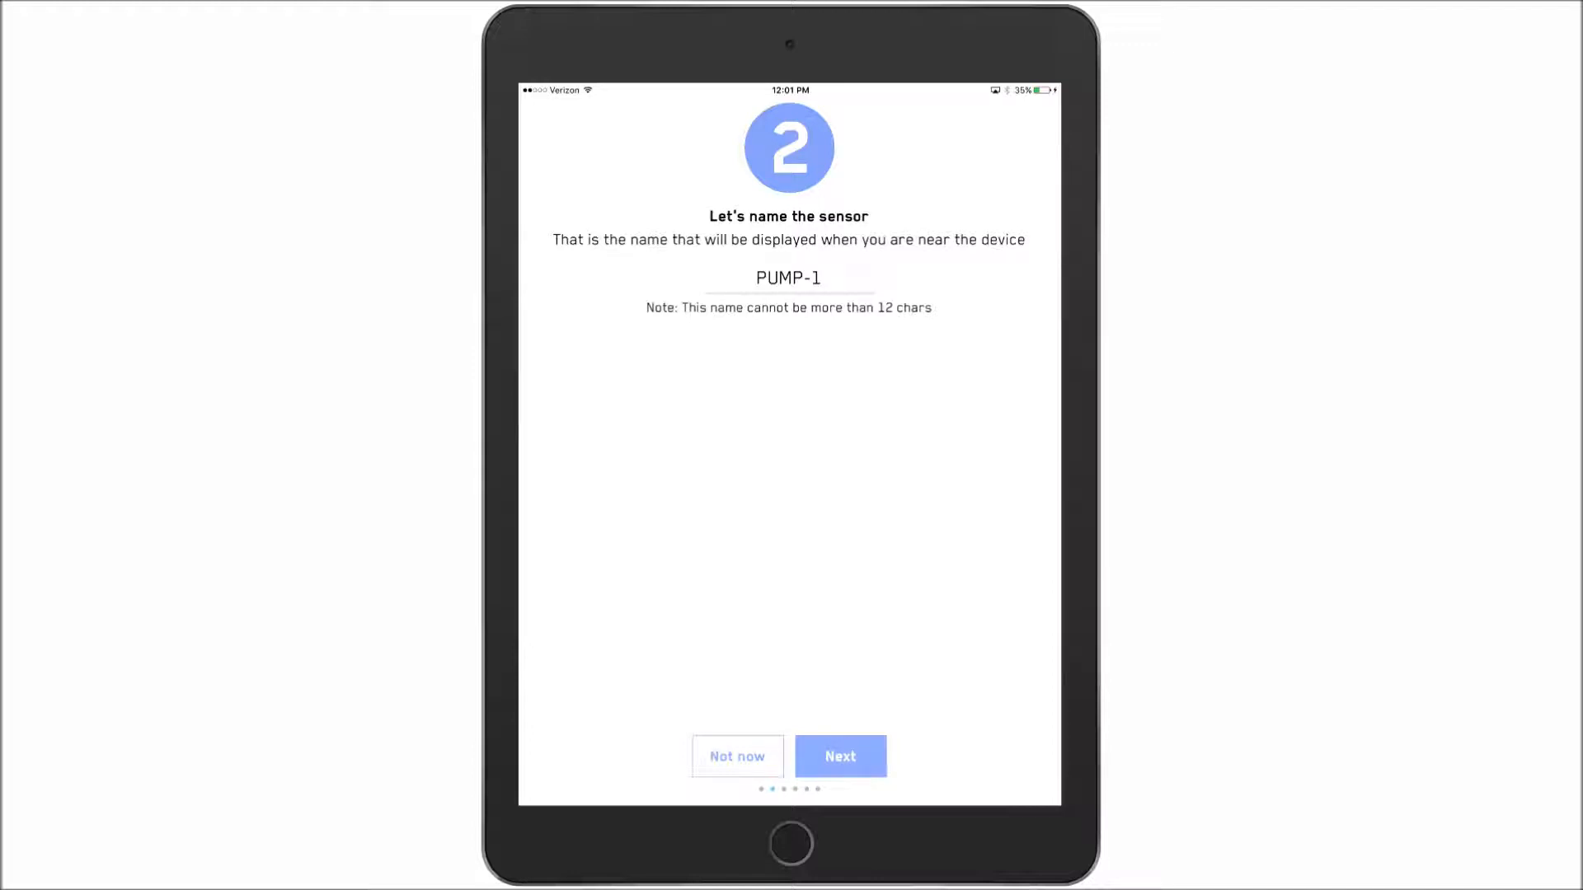
Keep the name PUMP-1 at Equipment Non Drive End, with default Radial/Horizontal/Axial orientation
click(840, 756)
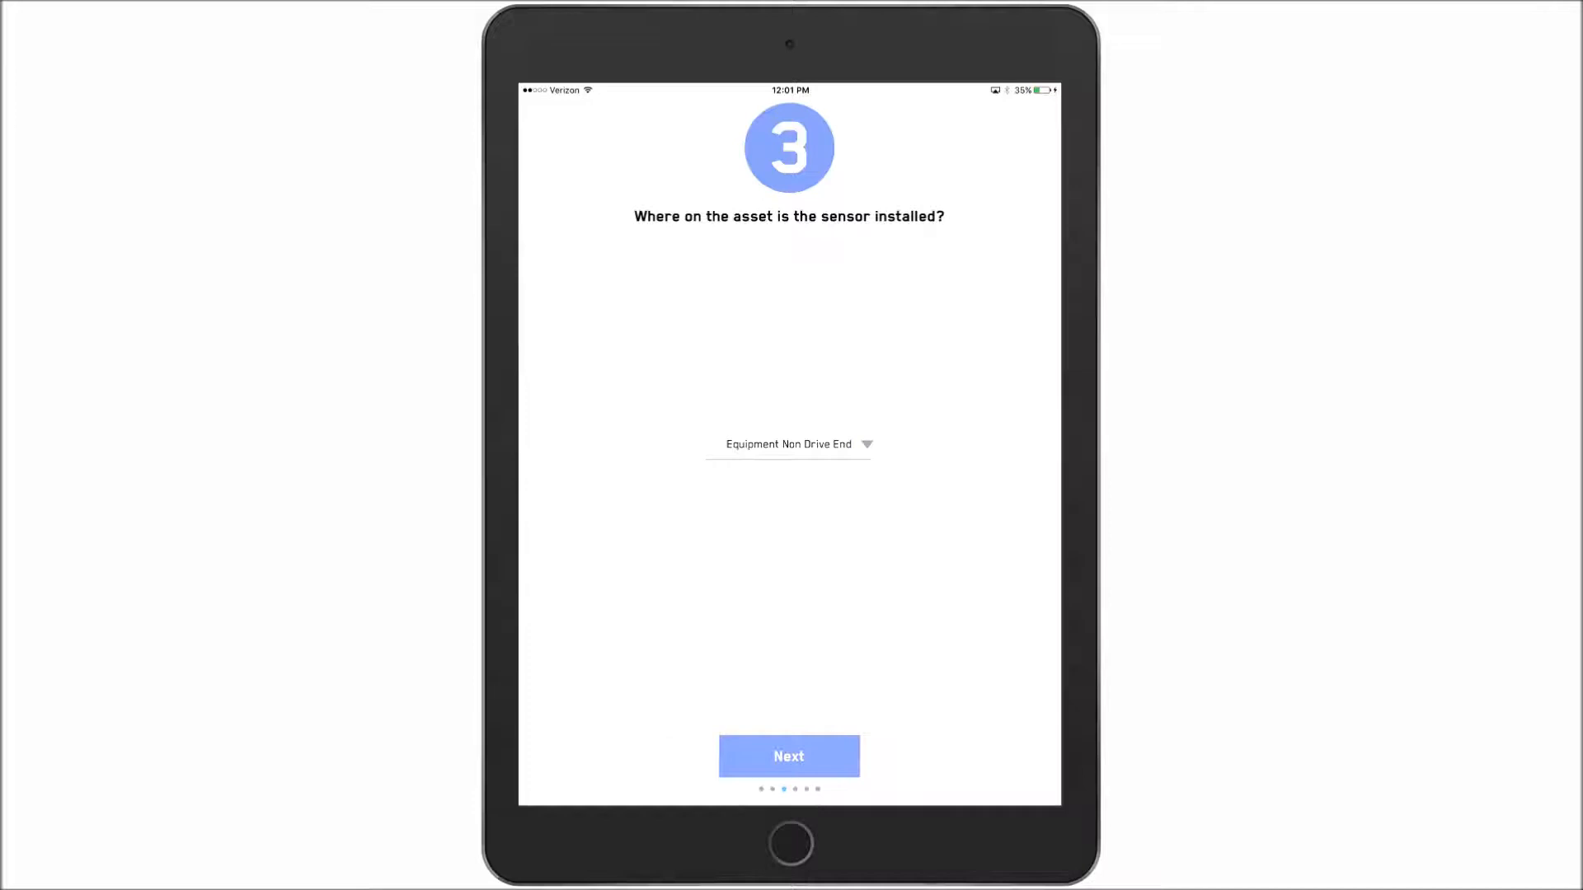
click(788, 756)
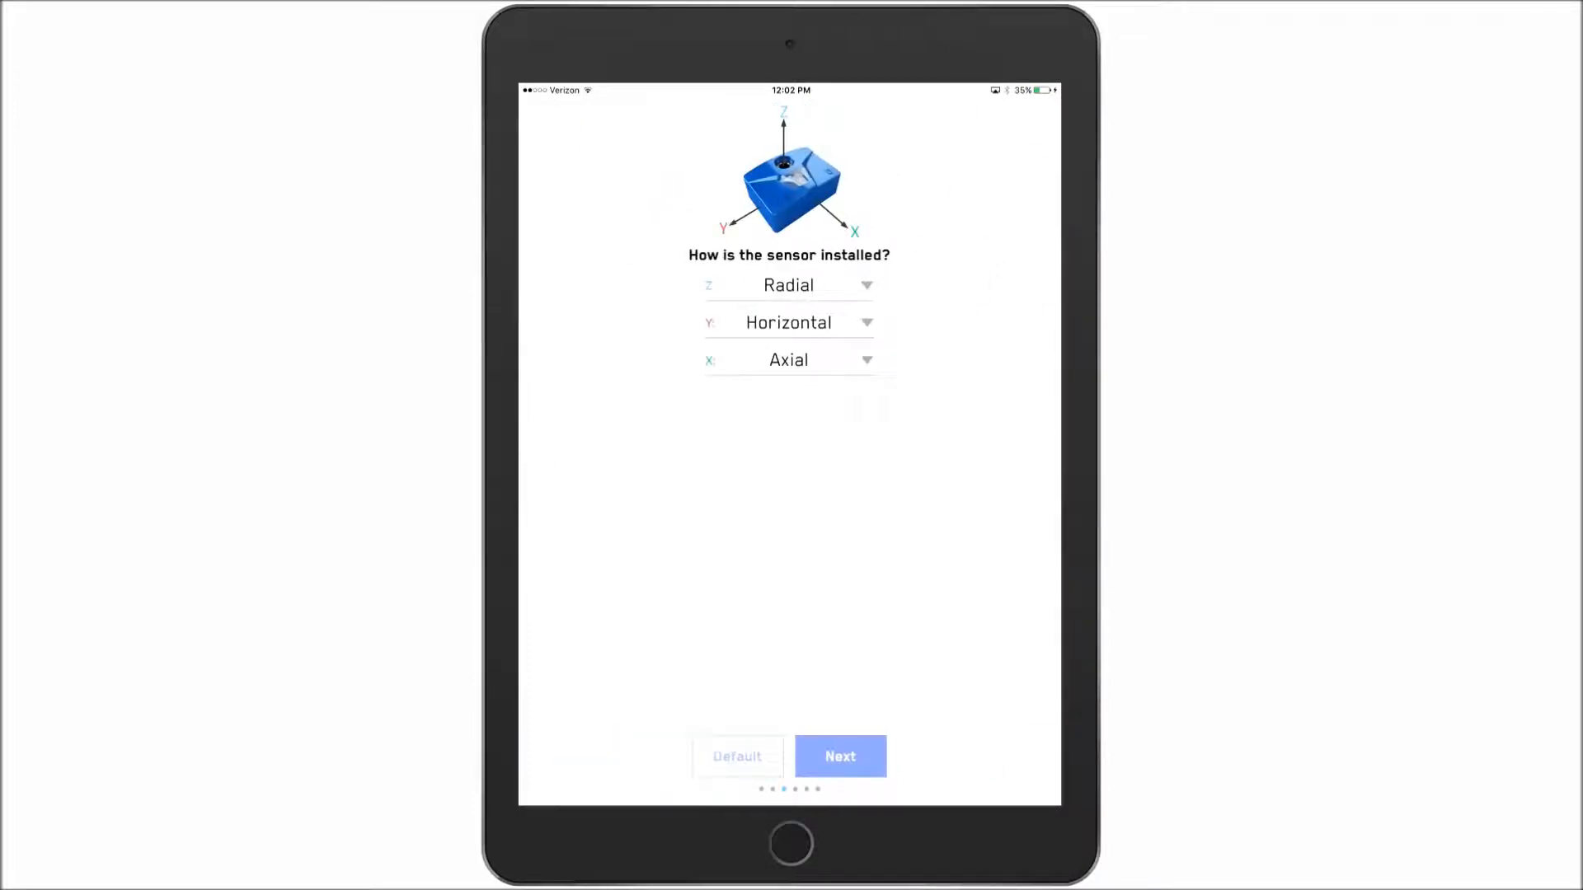
click(788, 359)
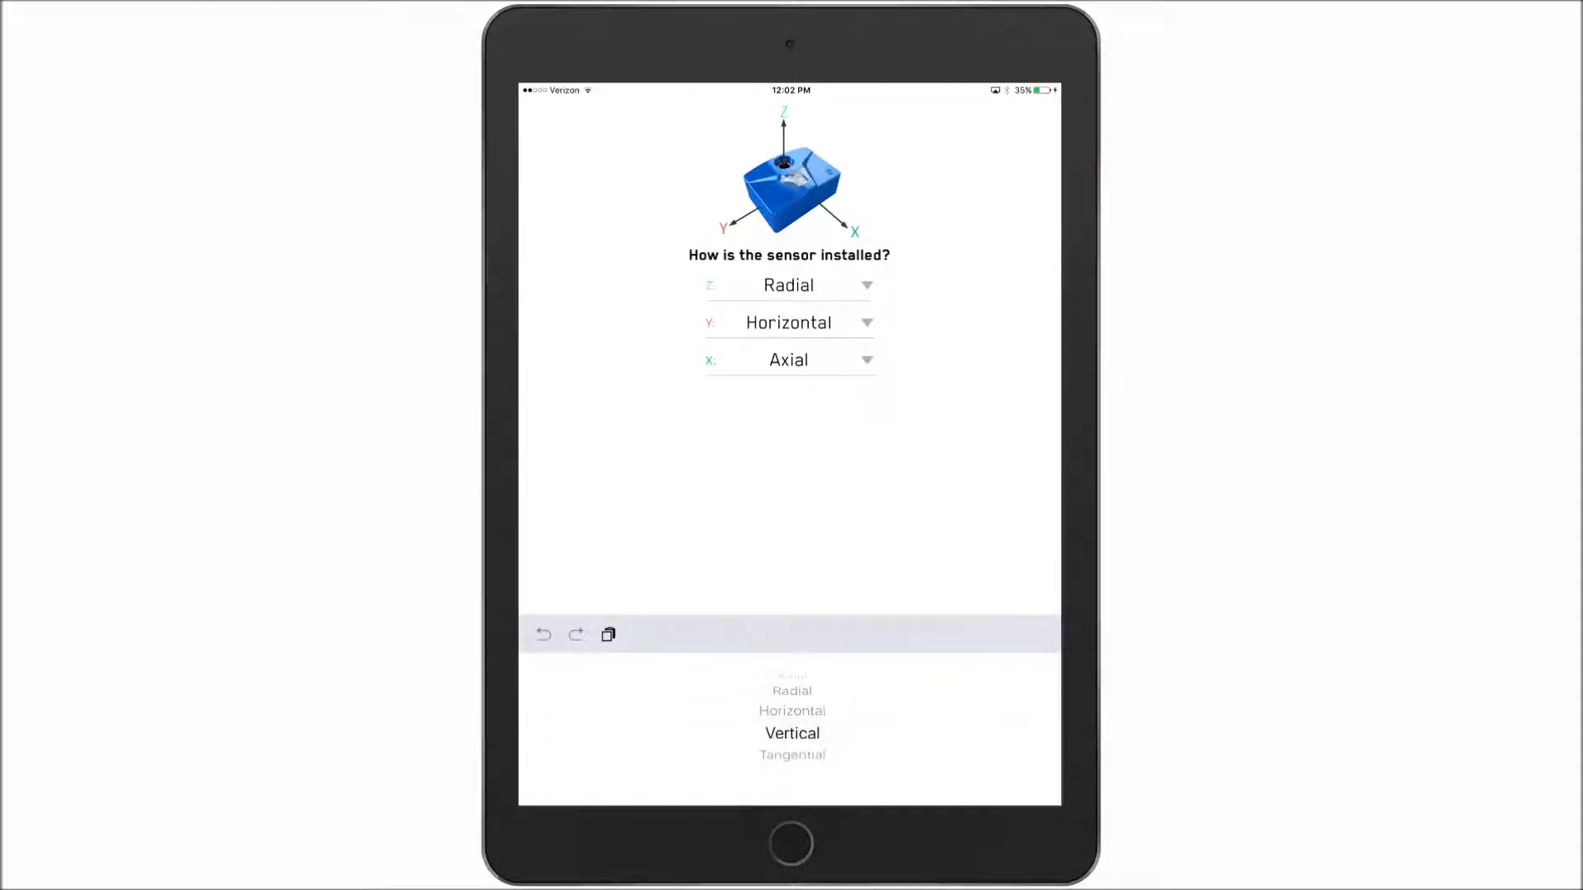
click(792, 733)
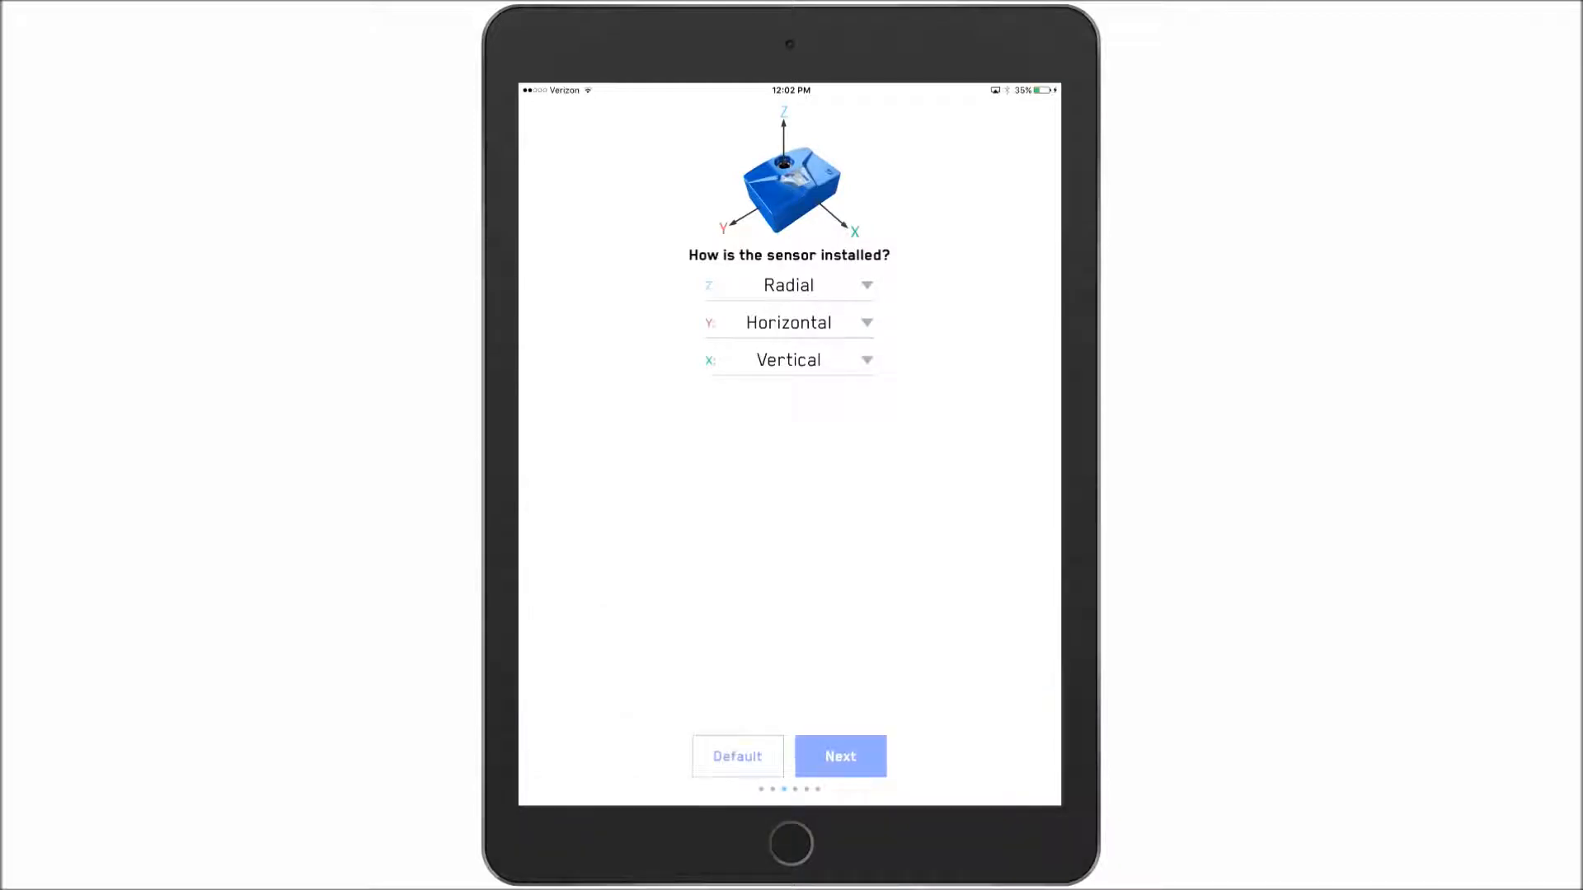
click(789, 360)
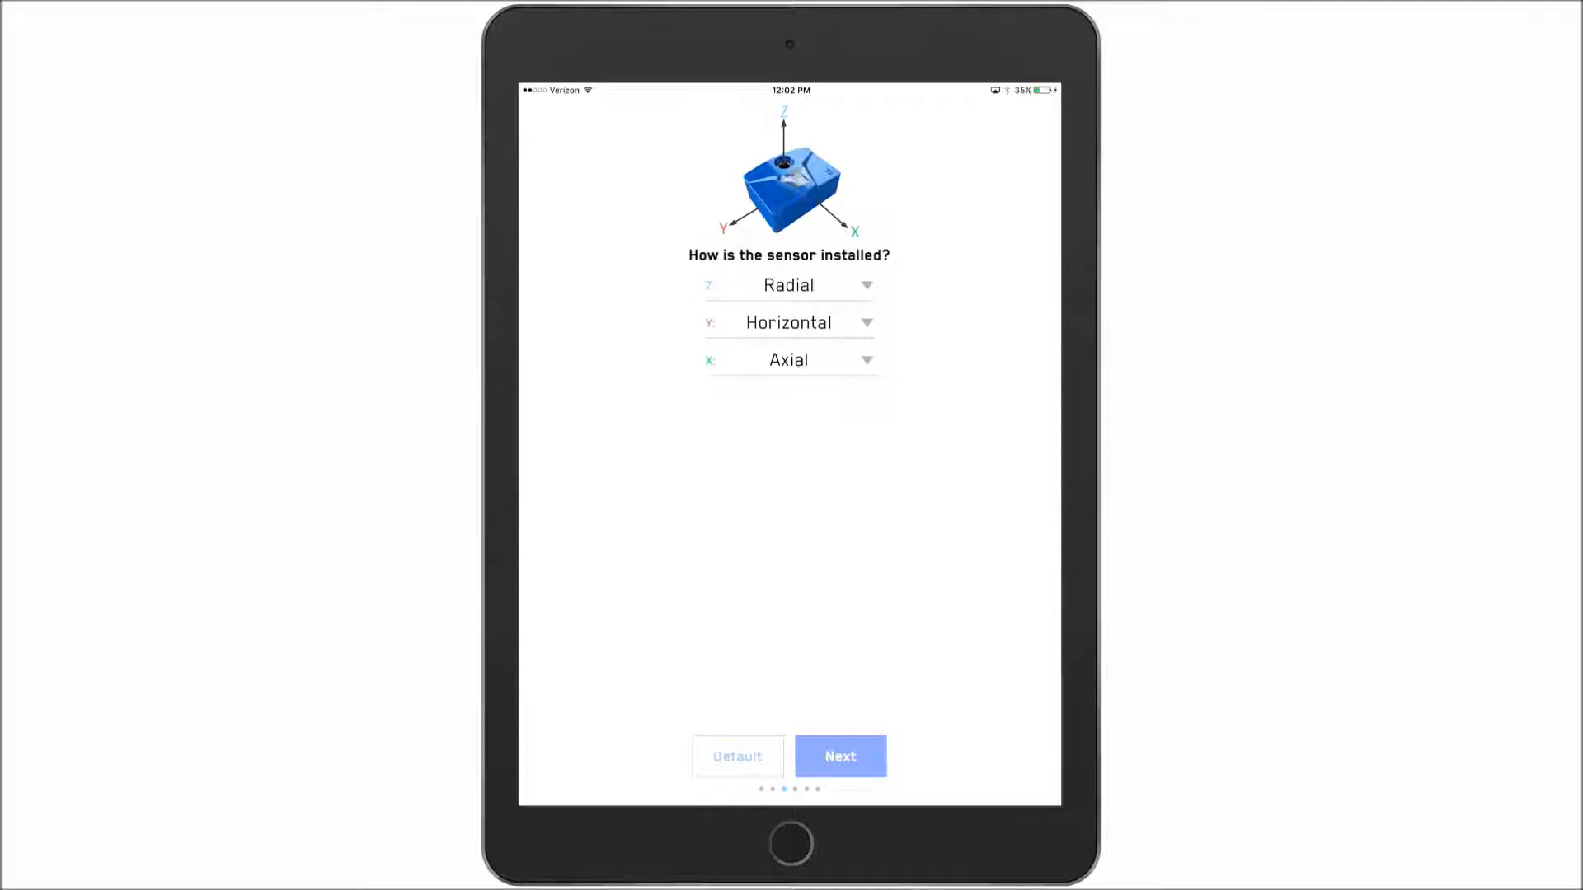
click(839, 756)
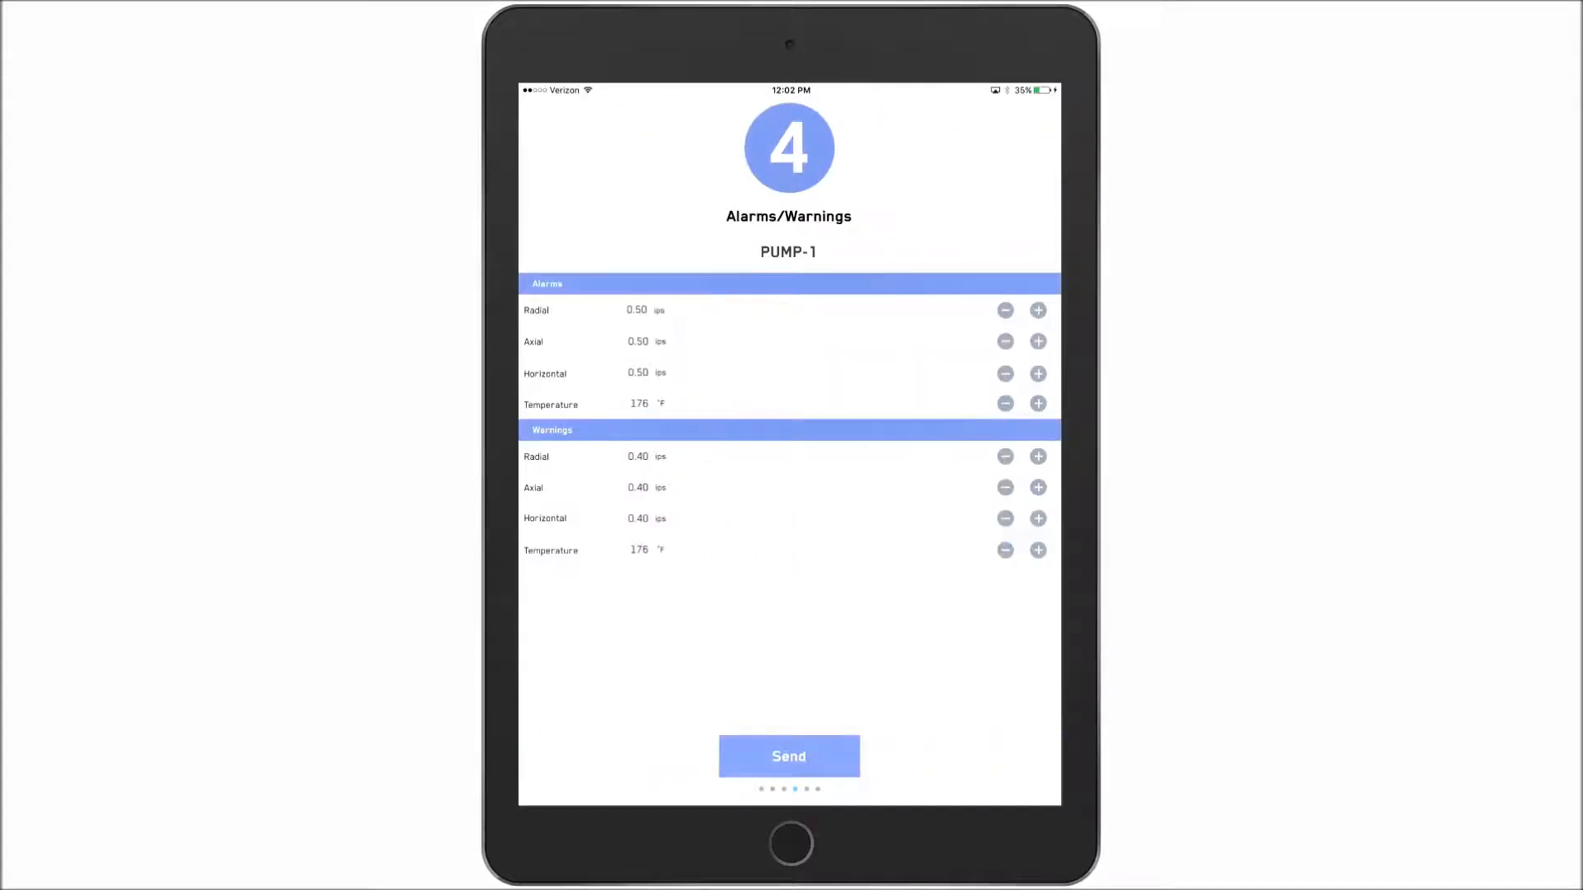
Lower the radial, axial and horizontal warning thresholds to 0.35 and send the alarm settings
click(1004, 456)
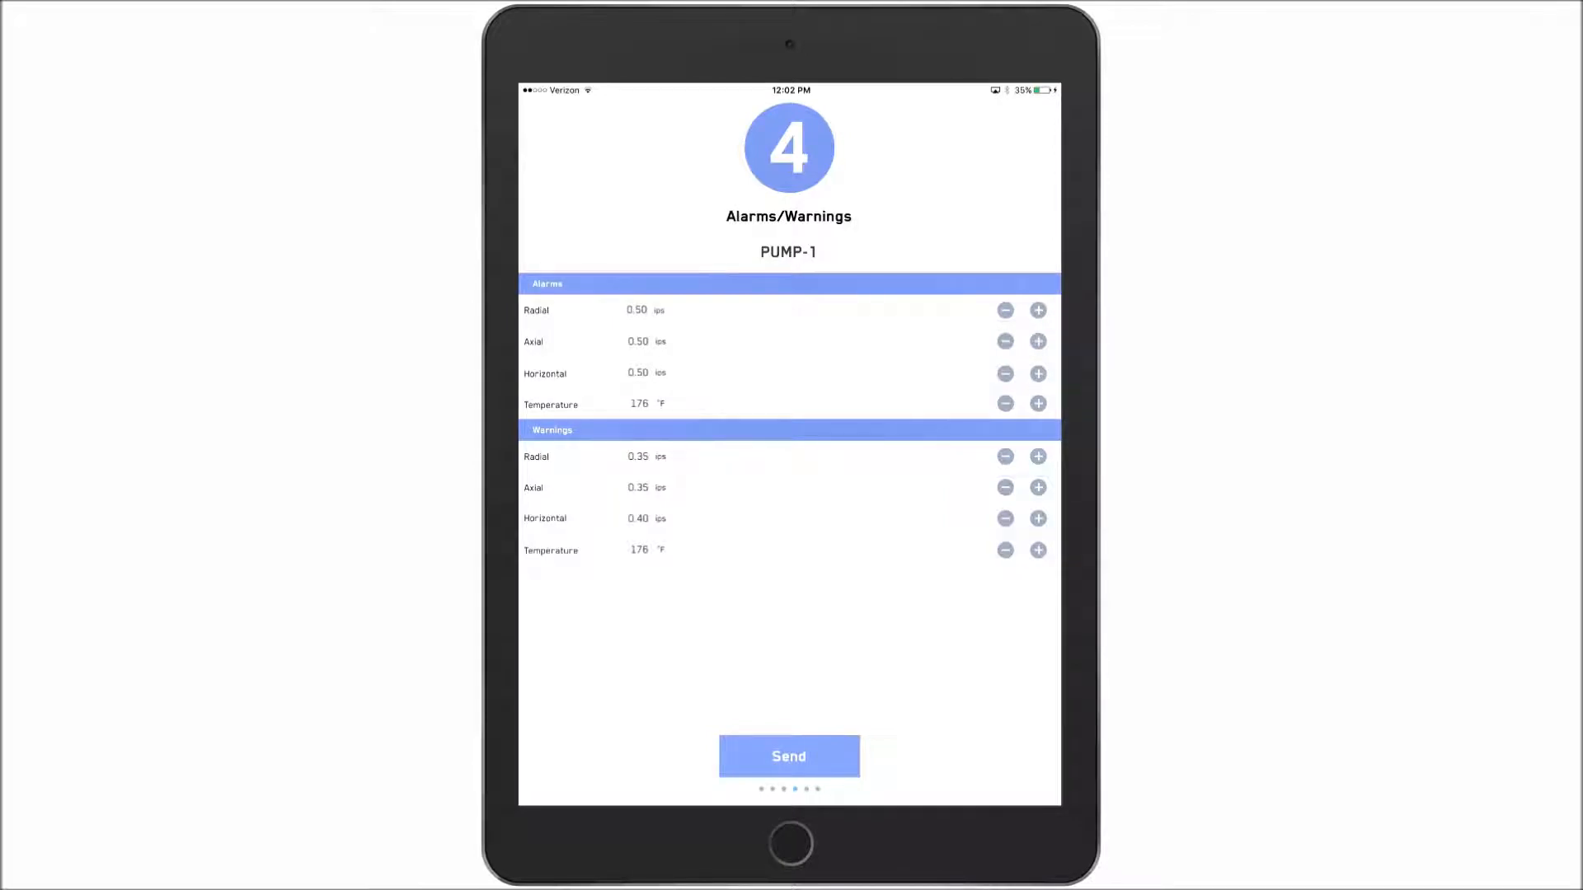
click(1004, 518)
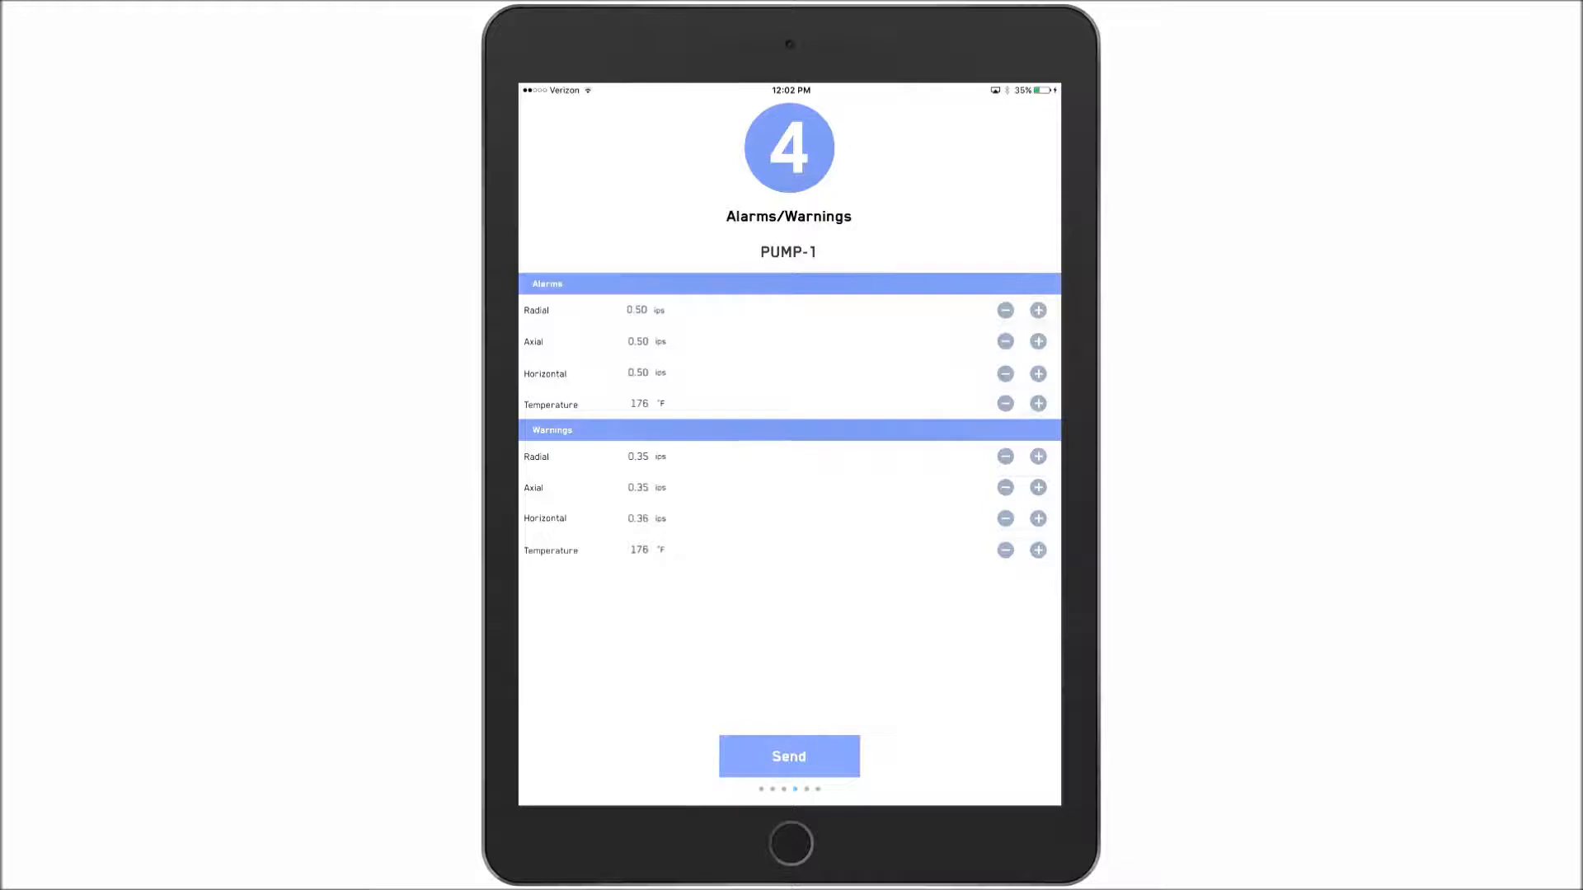
click(1004, 518)
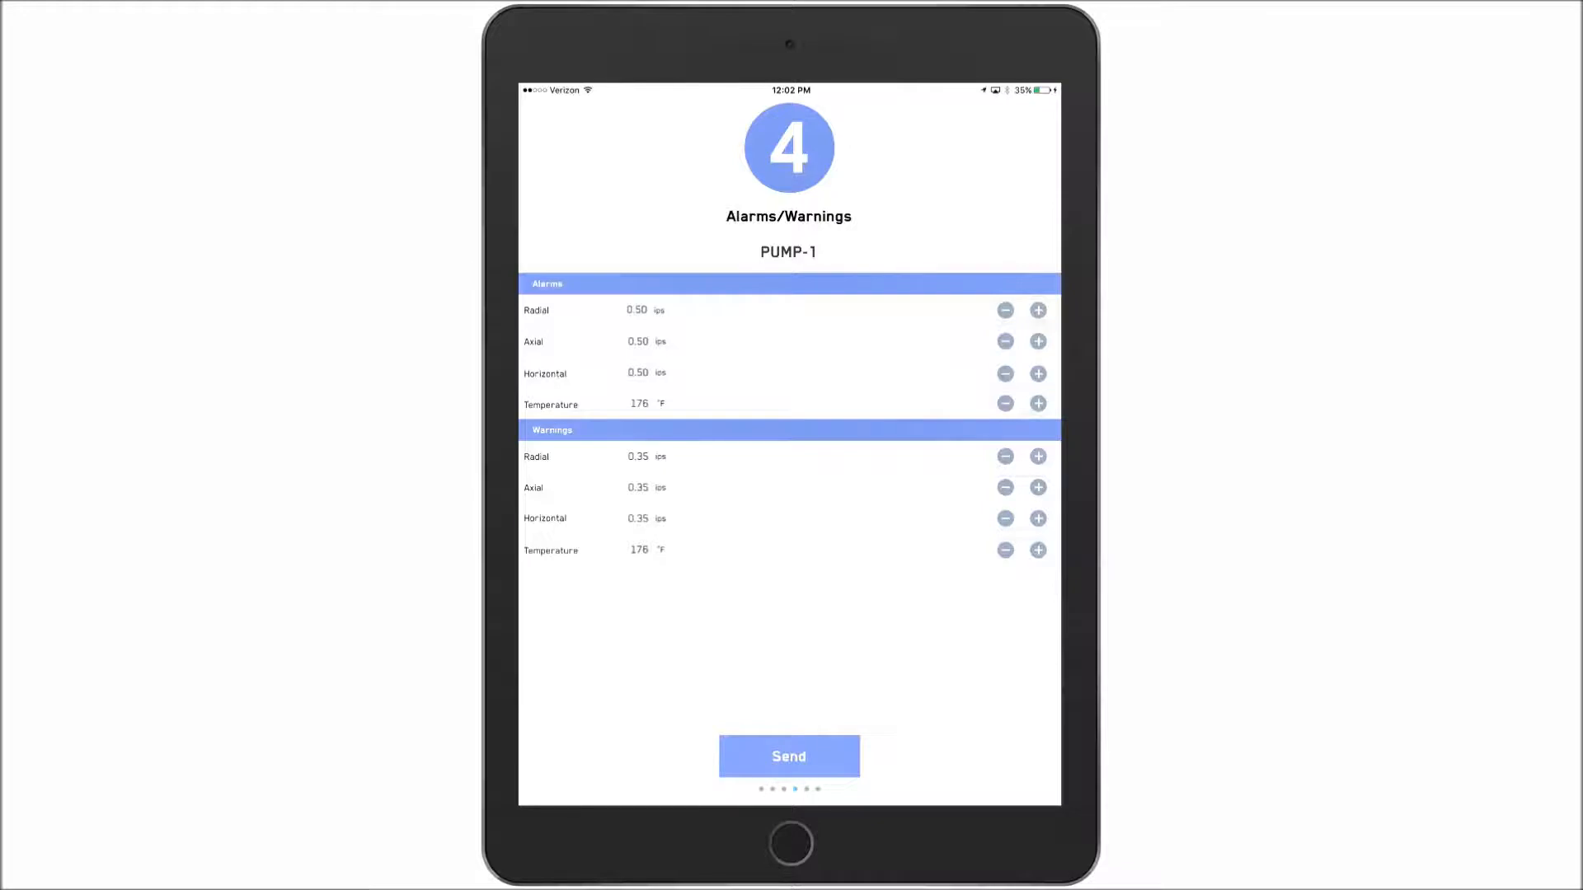
click(788, 756)
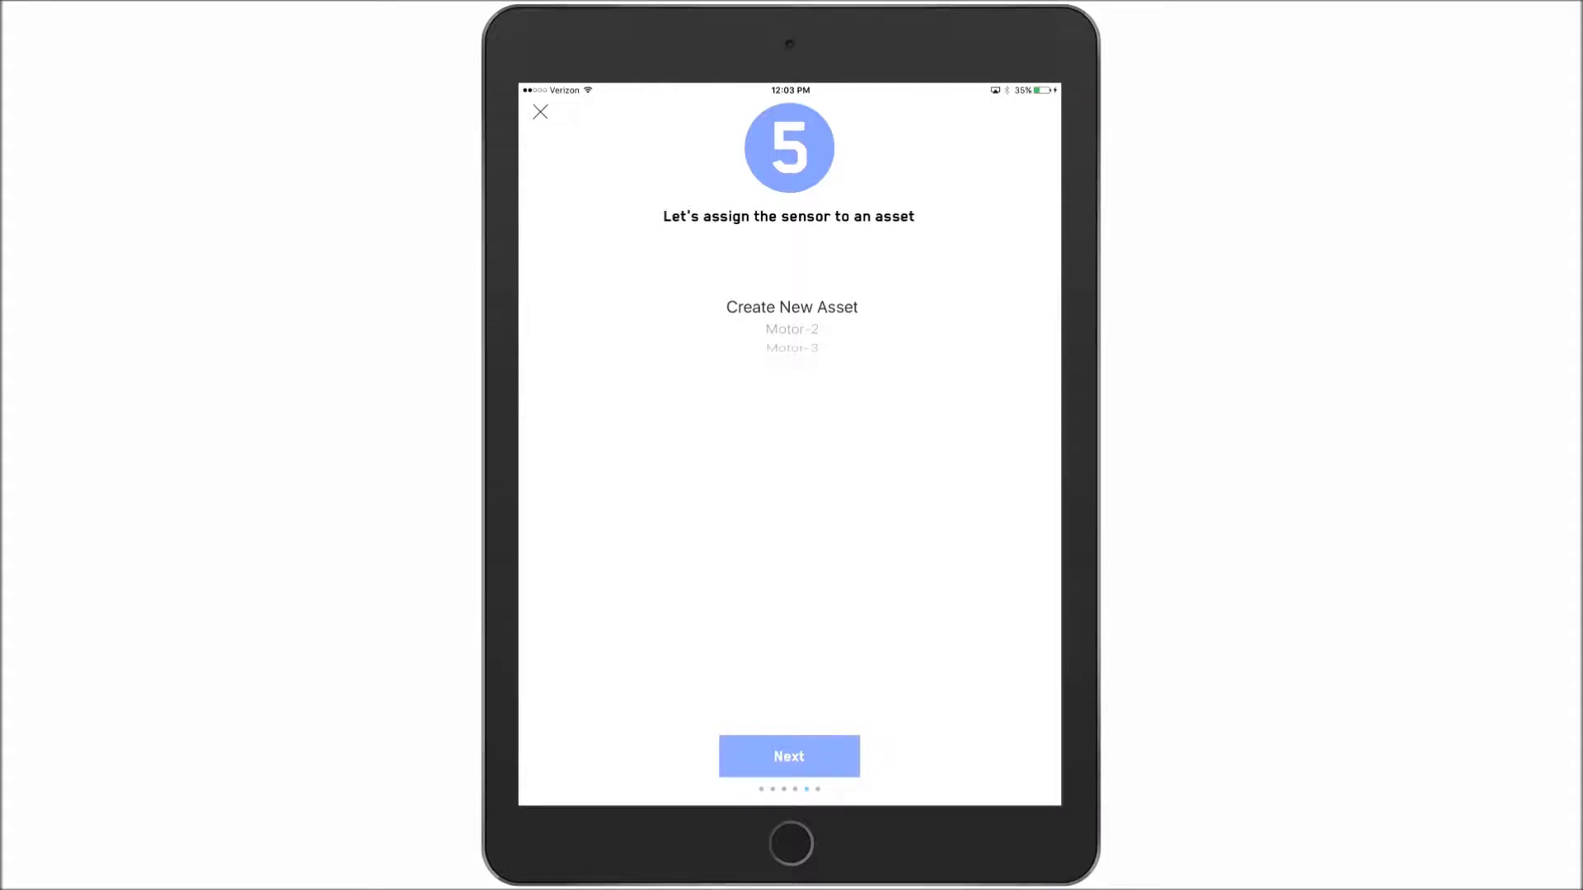
Browse the existing assets, then choose Create New Asset for the sensor
scroll(down, 3)
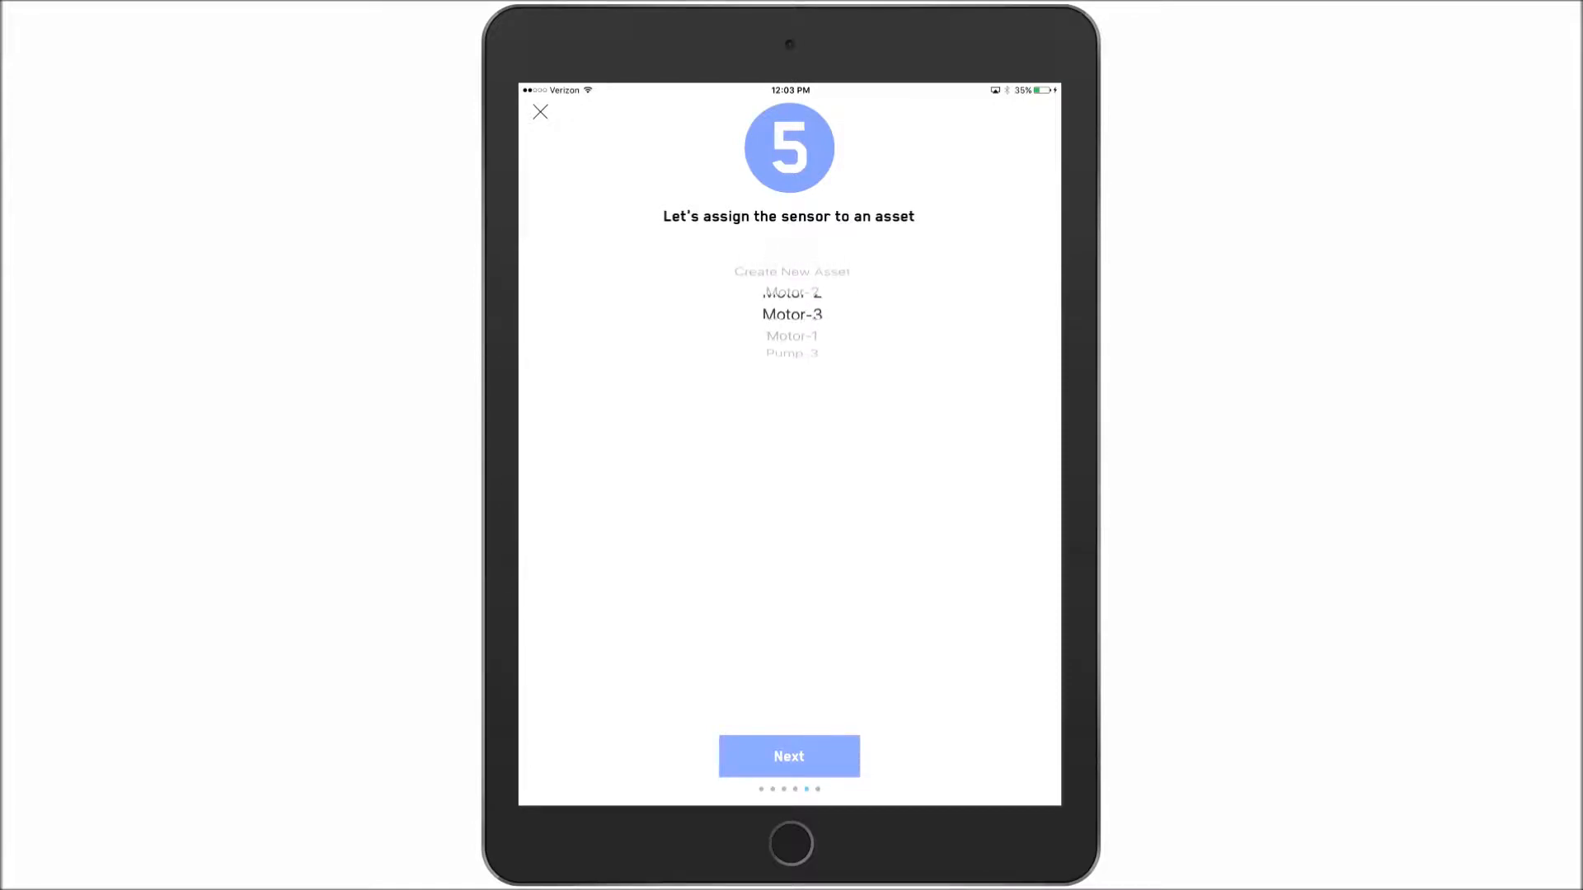
scroll(down, 3)
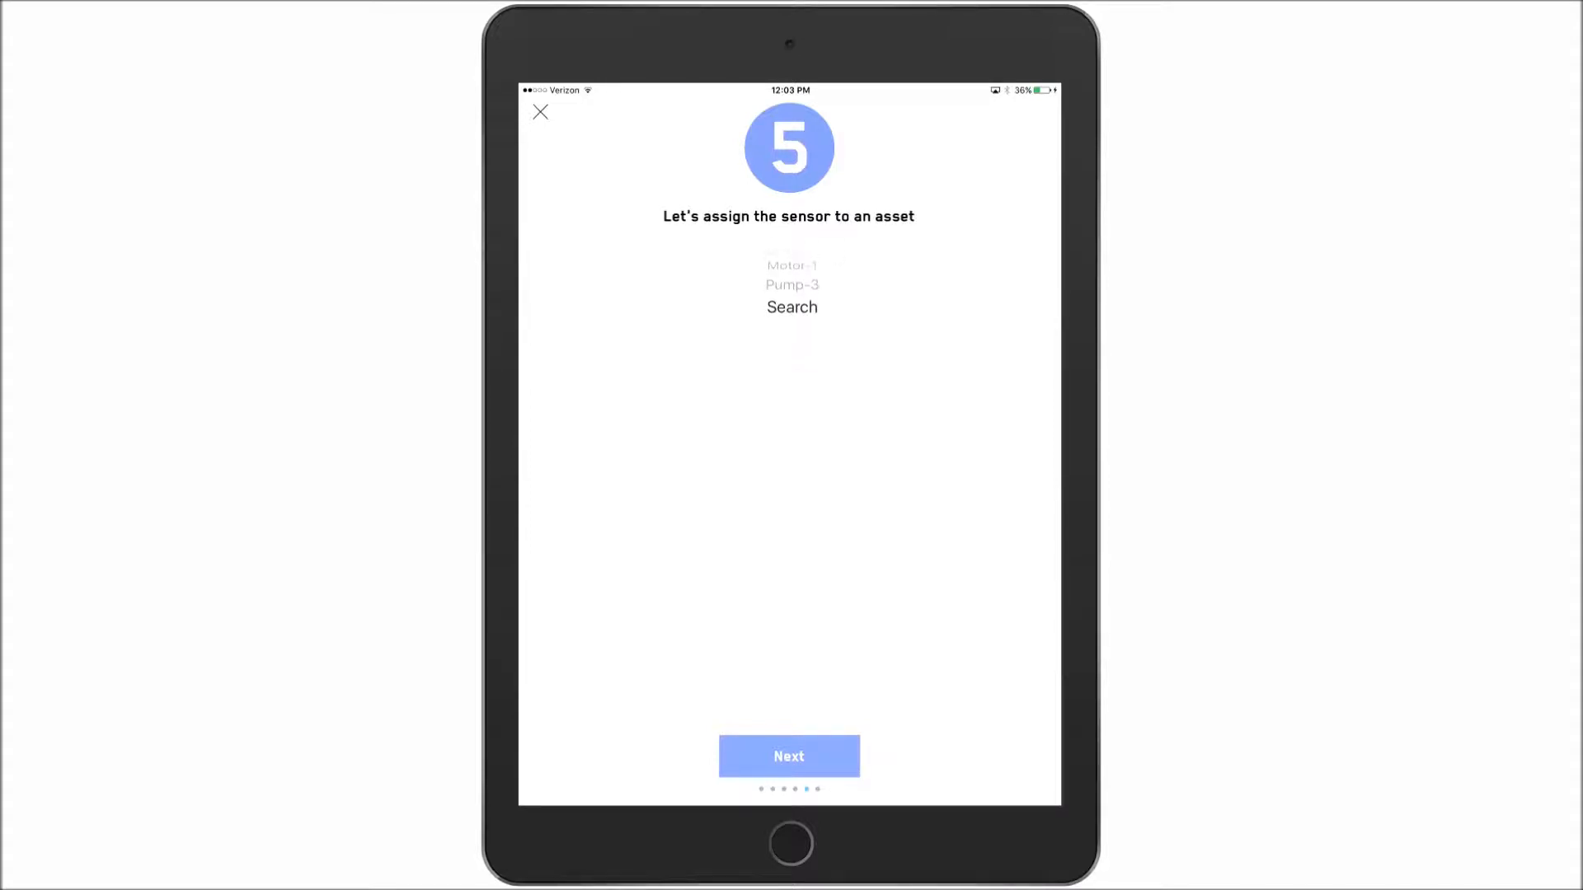
click(791, 307)
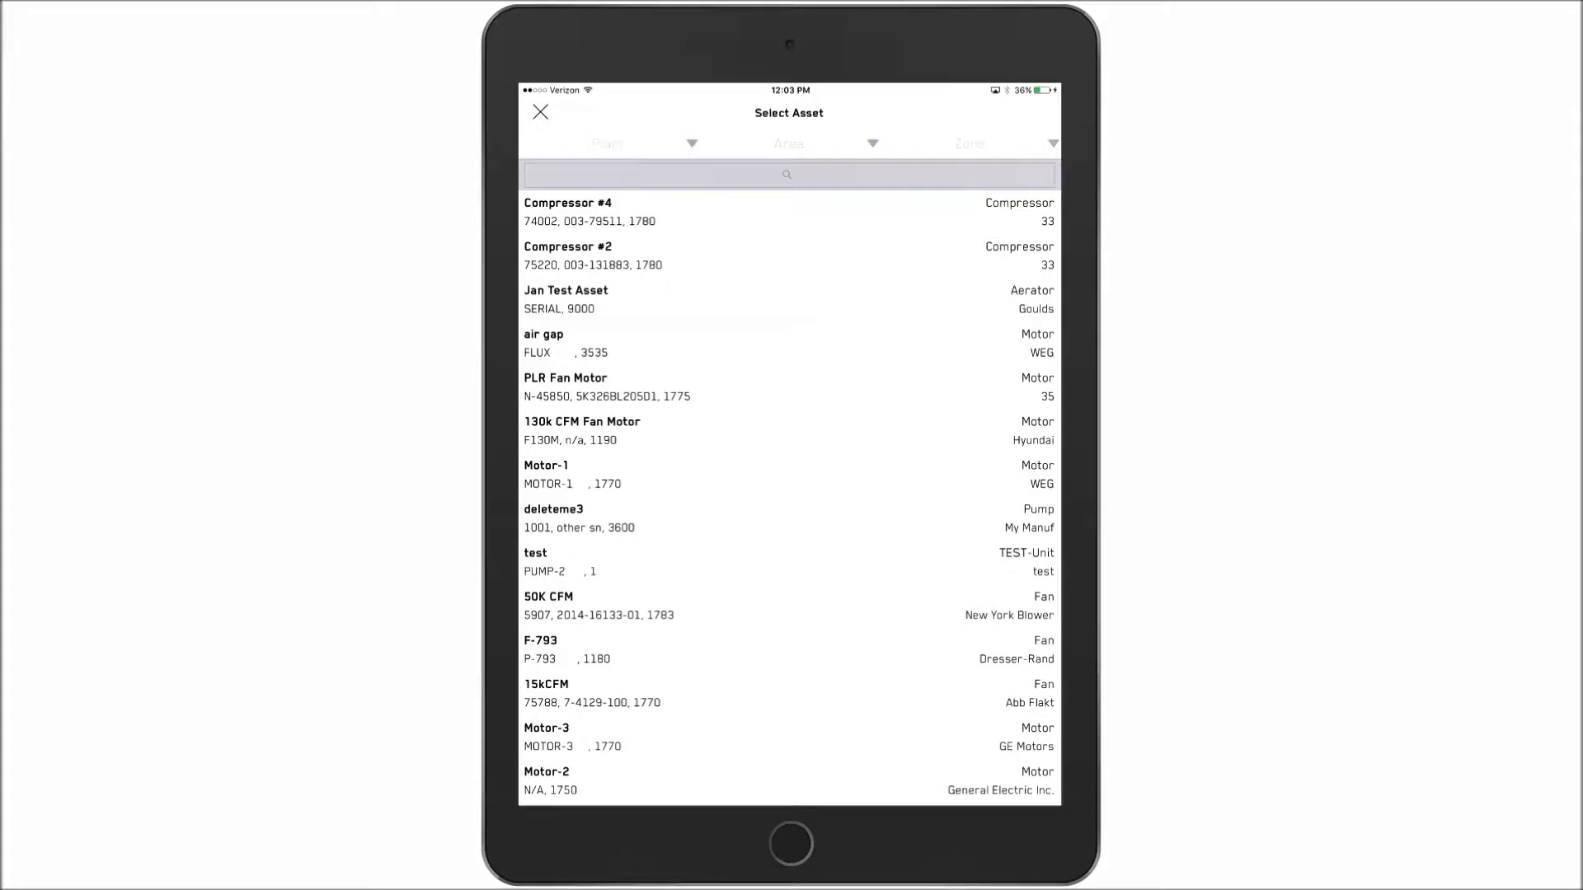
scroll(down, 3)
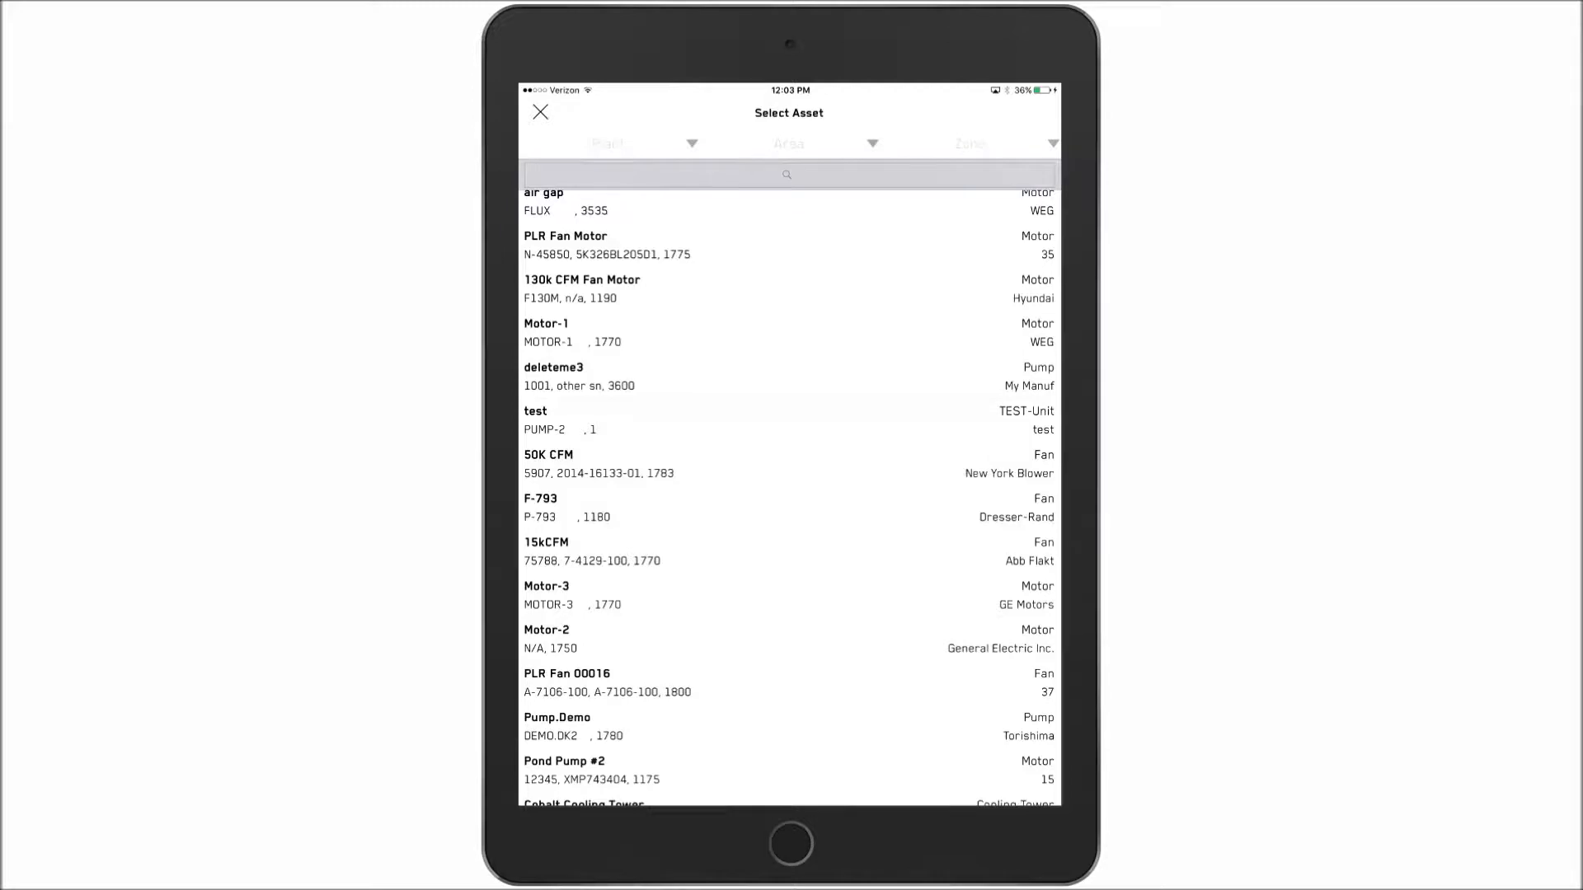
click(539, 112)
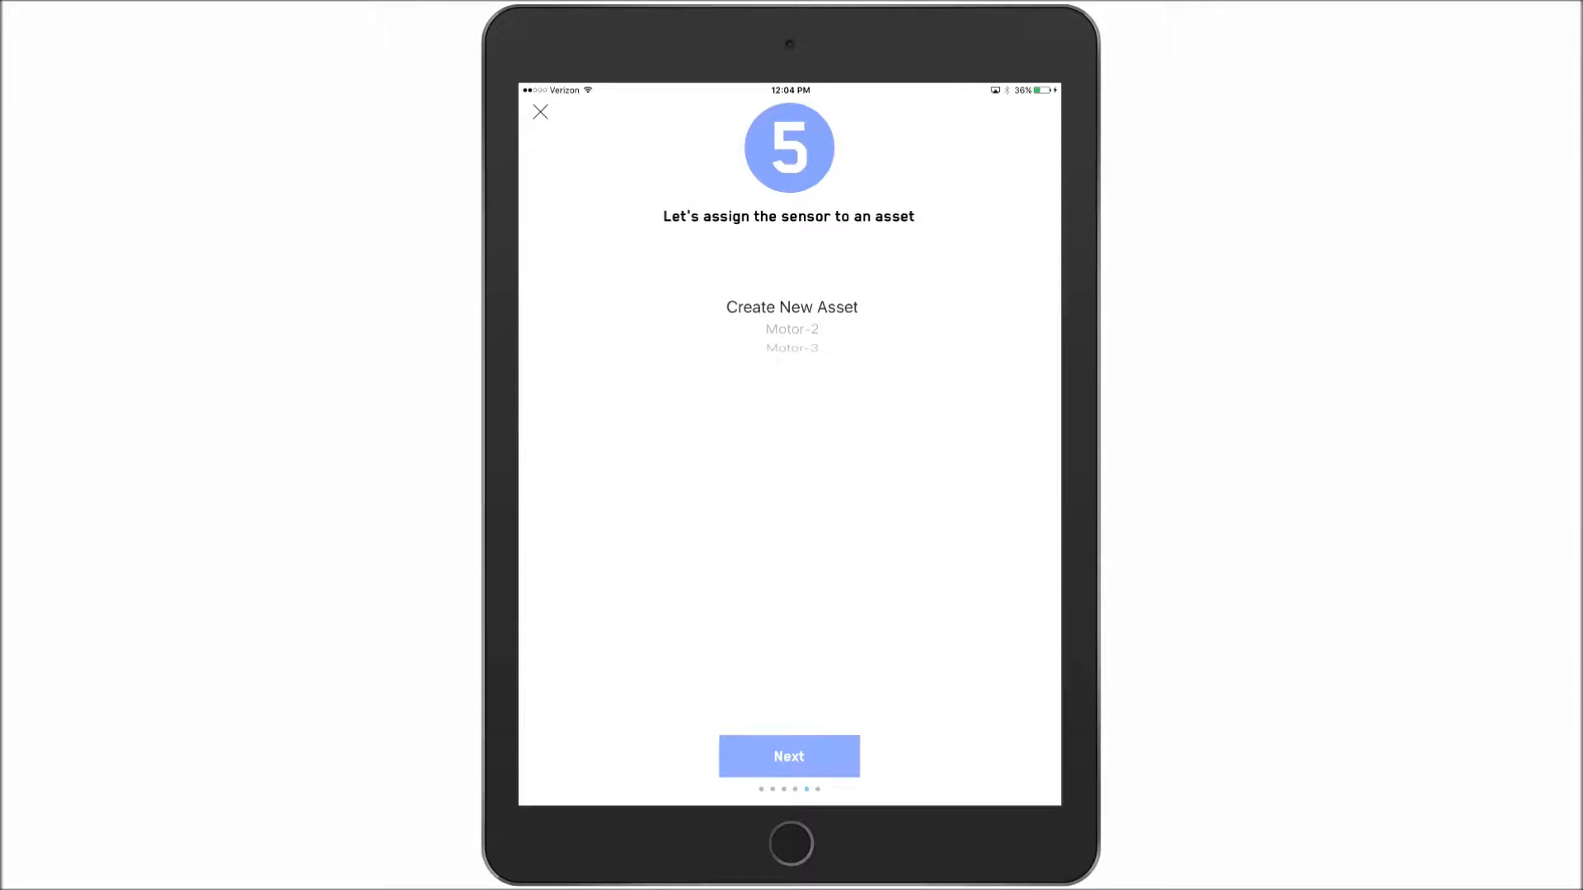
click(791, 306)
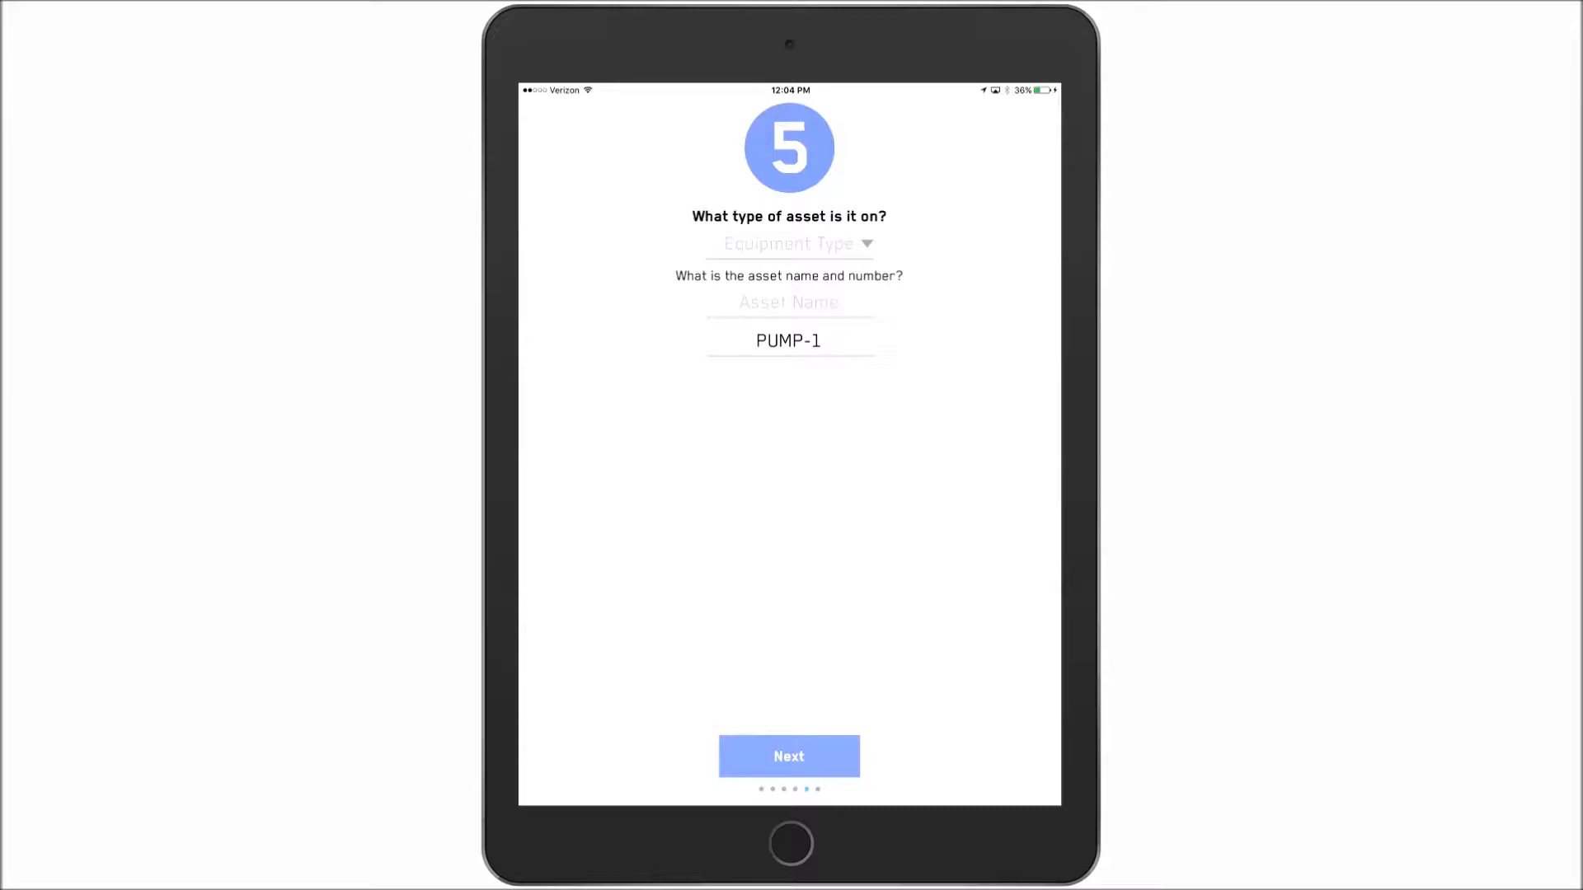
Set the equipment type to Pump and the asset name to Pump-1
click(788, 243)
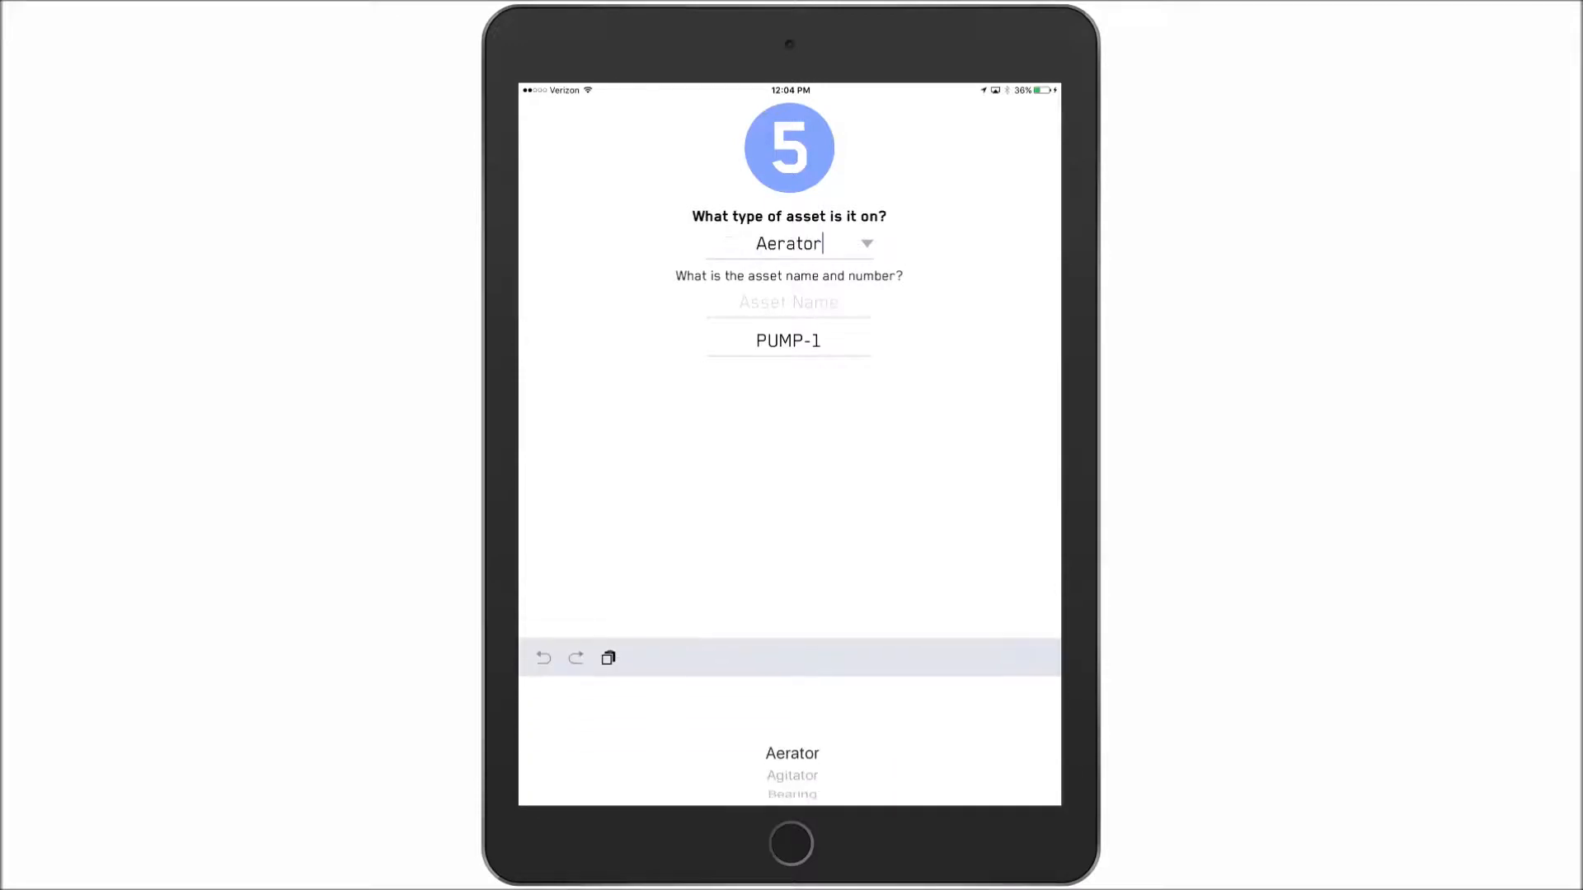
scroll(down, 3)
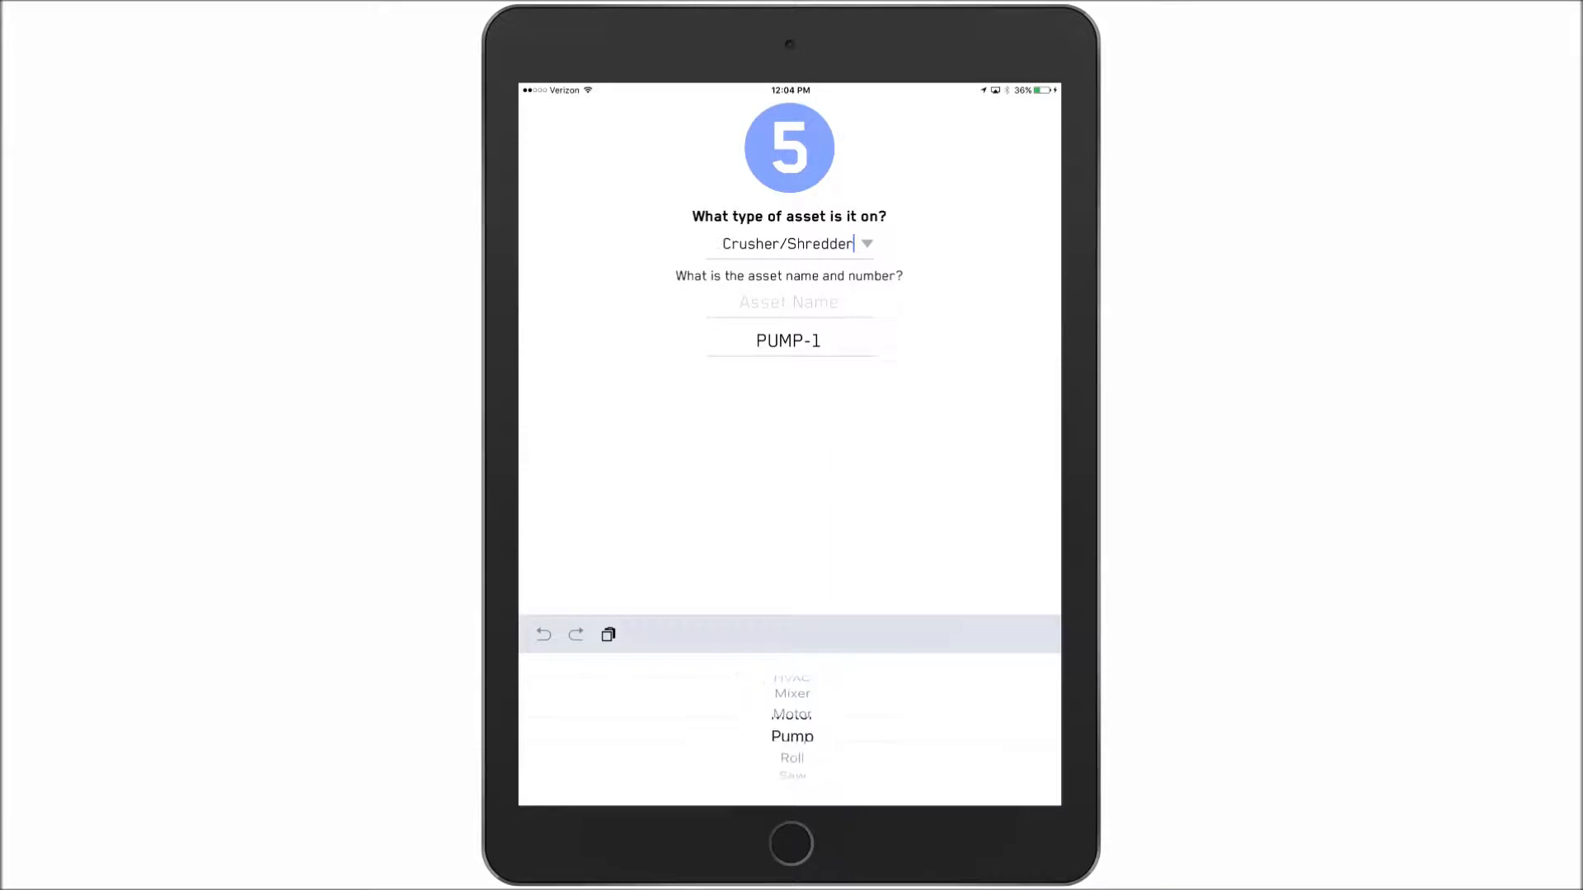
click(792, 737)
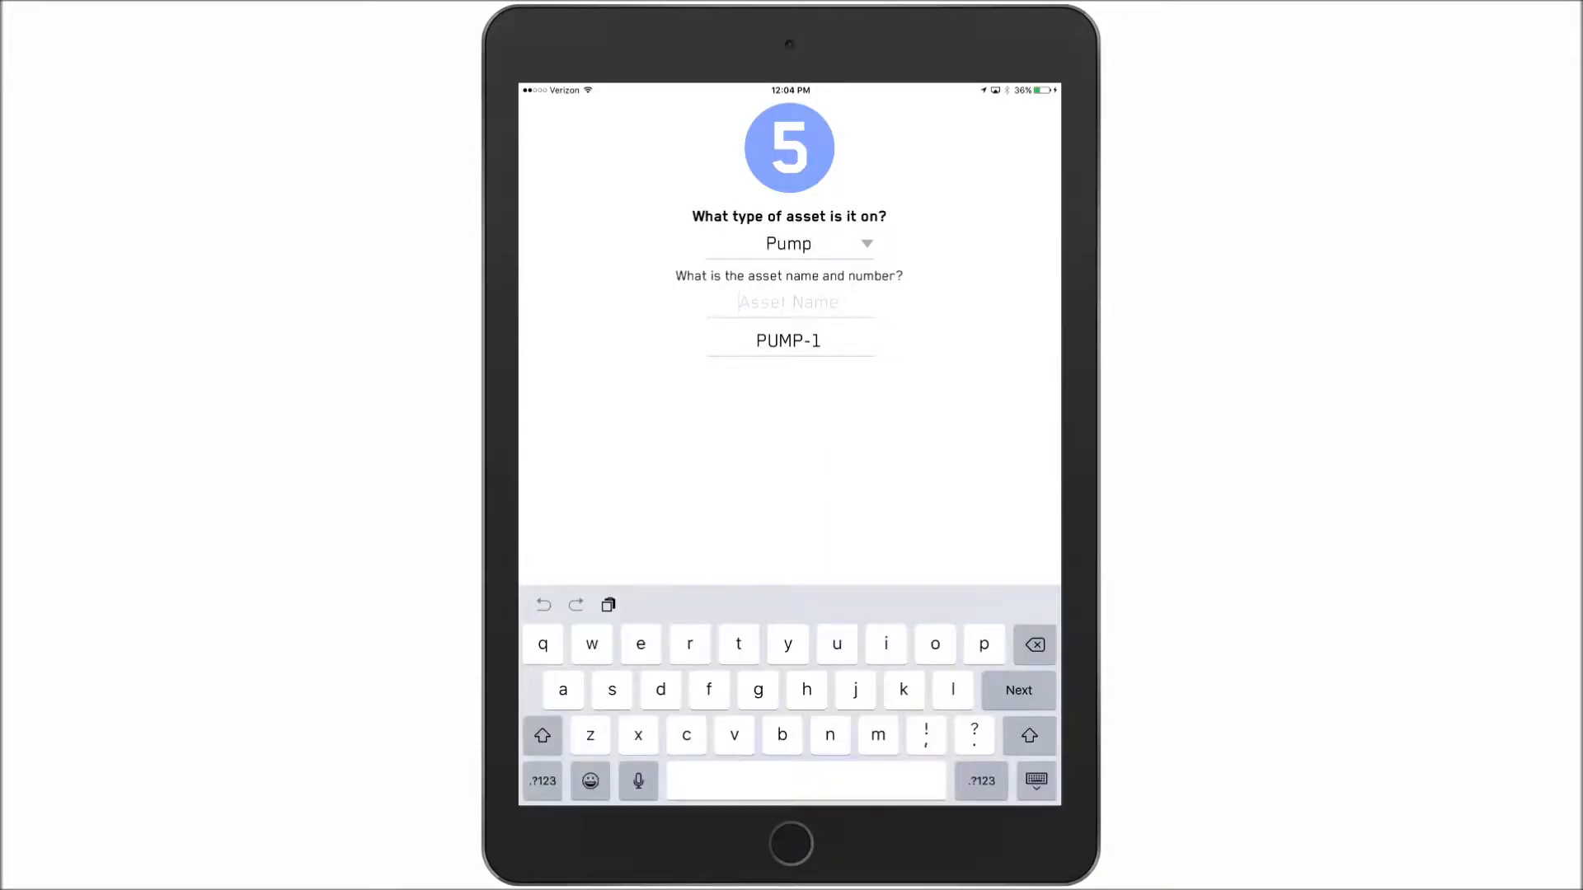
click(543, 734)
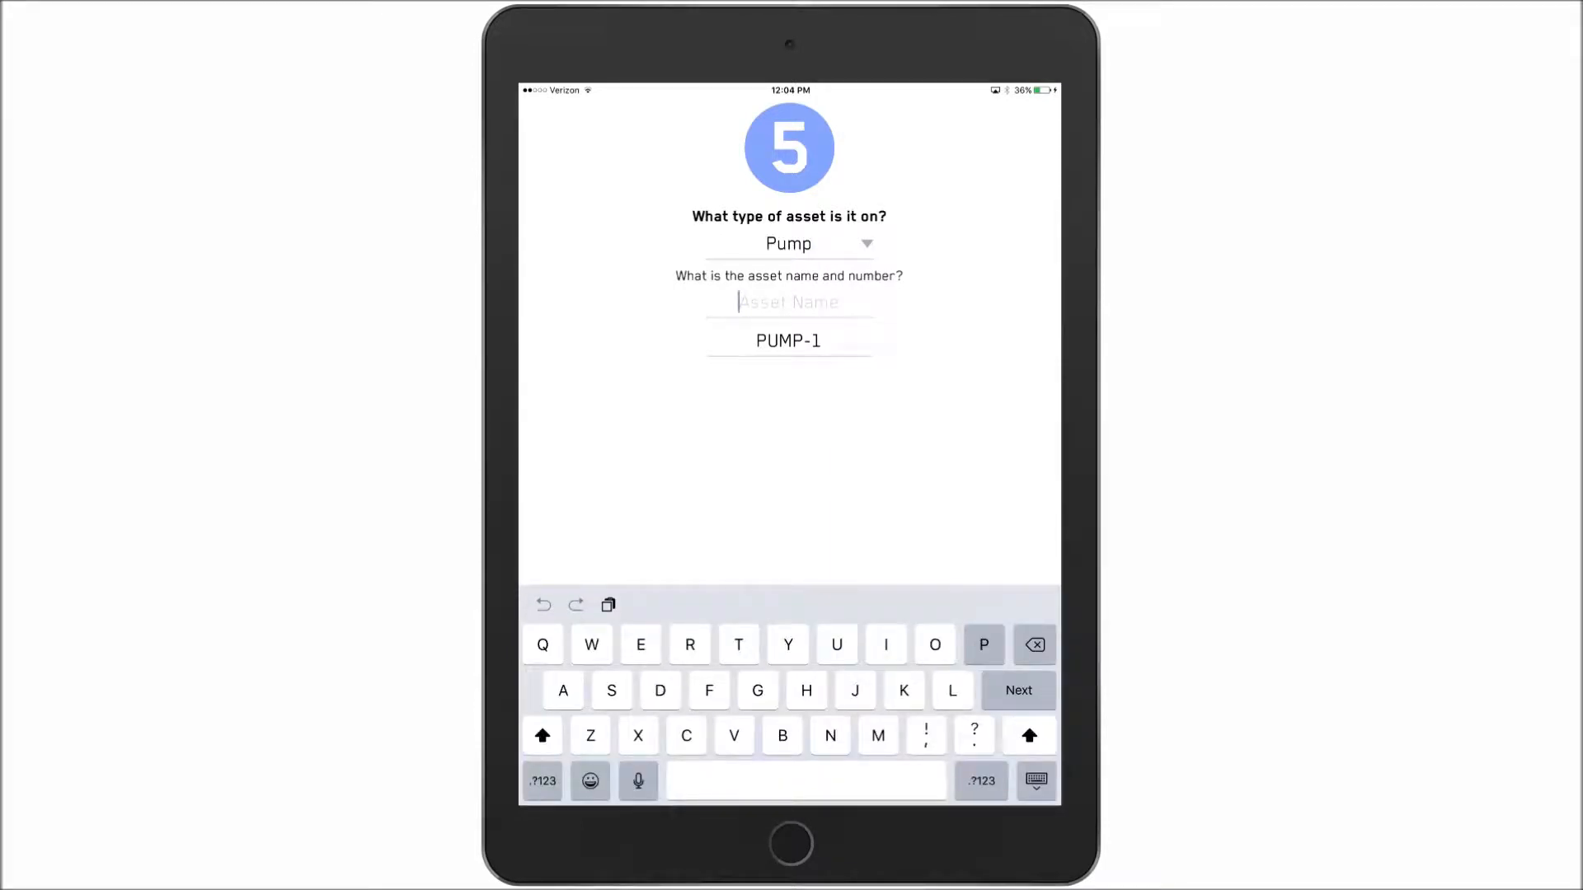
text(Pump)
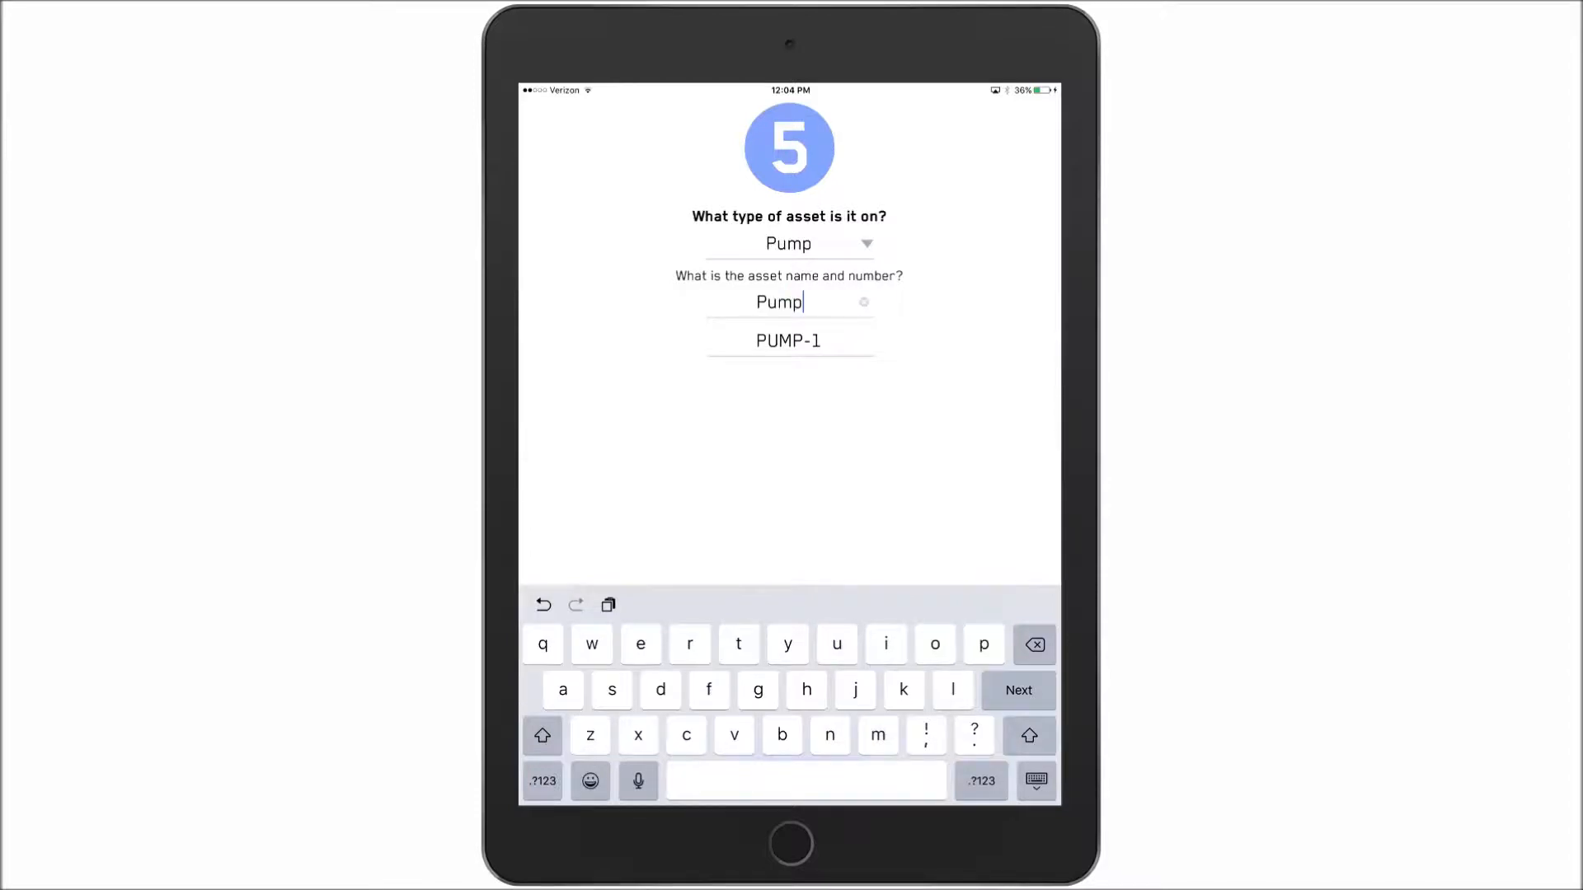
text(-1)
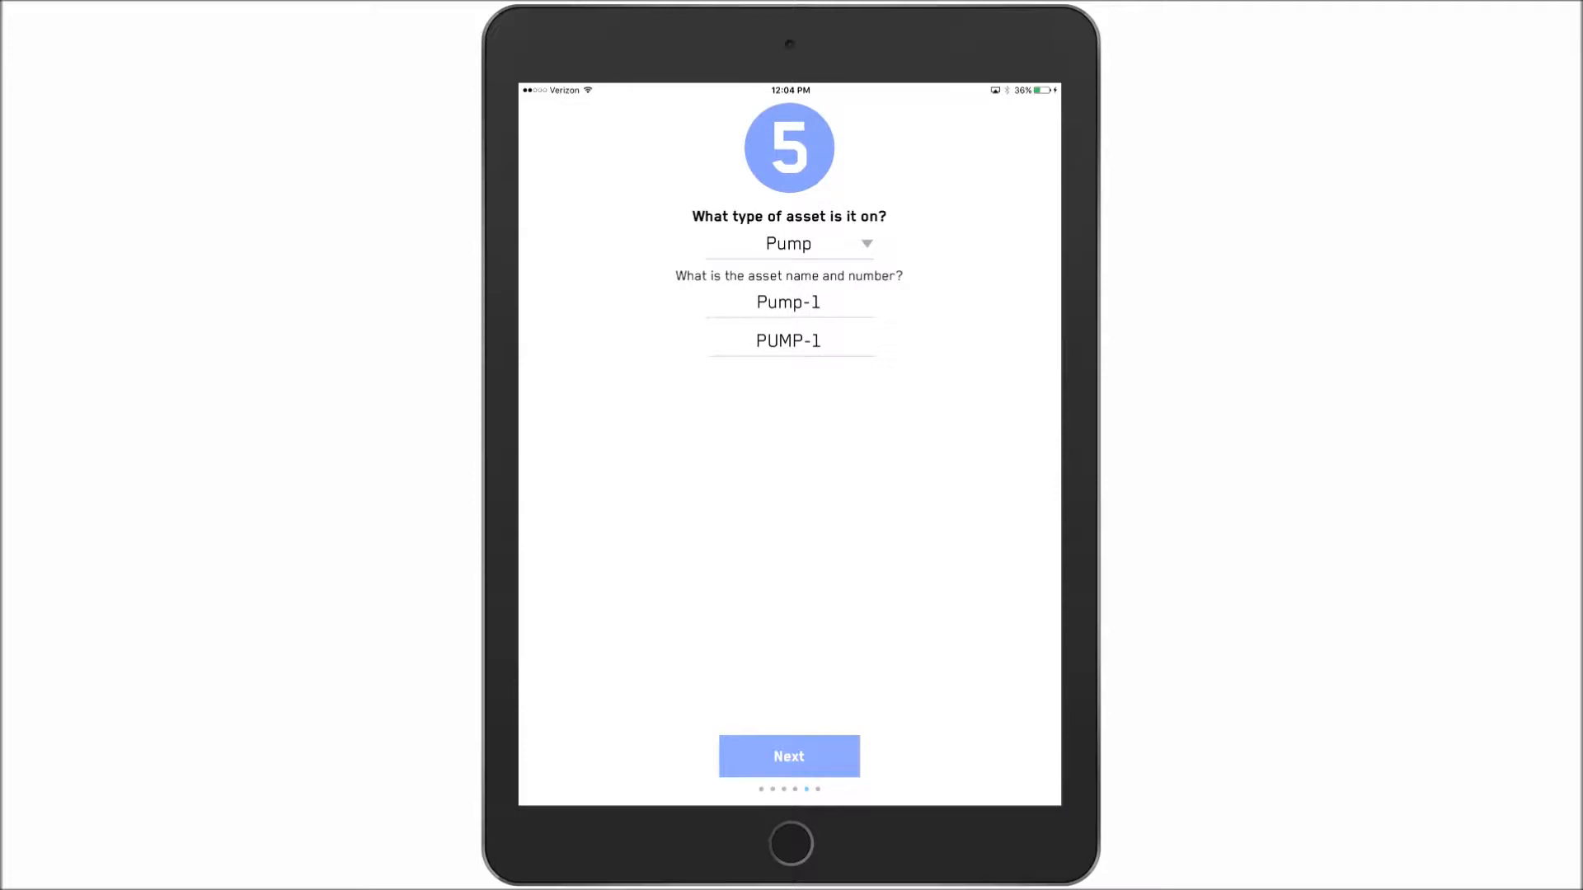
click(788, 756)
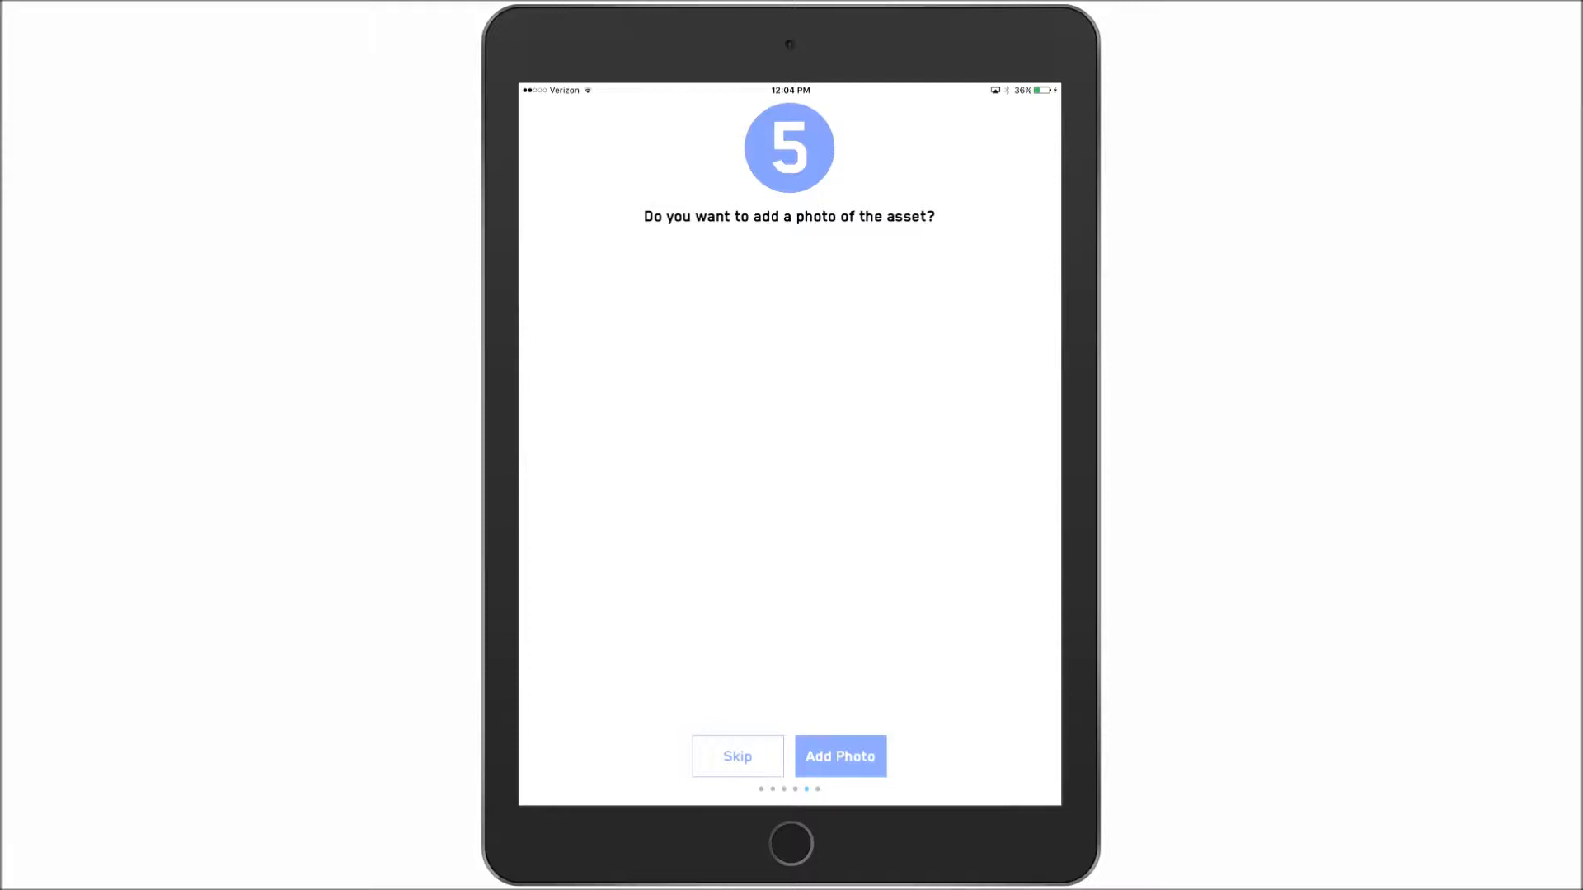
Skip the asset photo and enter serial number B765 with Goulds Pumps (ITT) as manufacturer
click(737, 756)
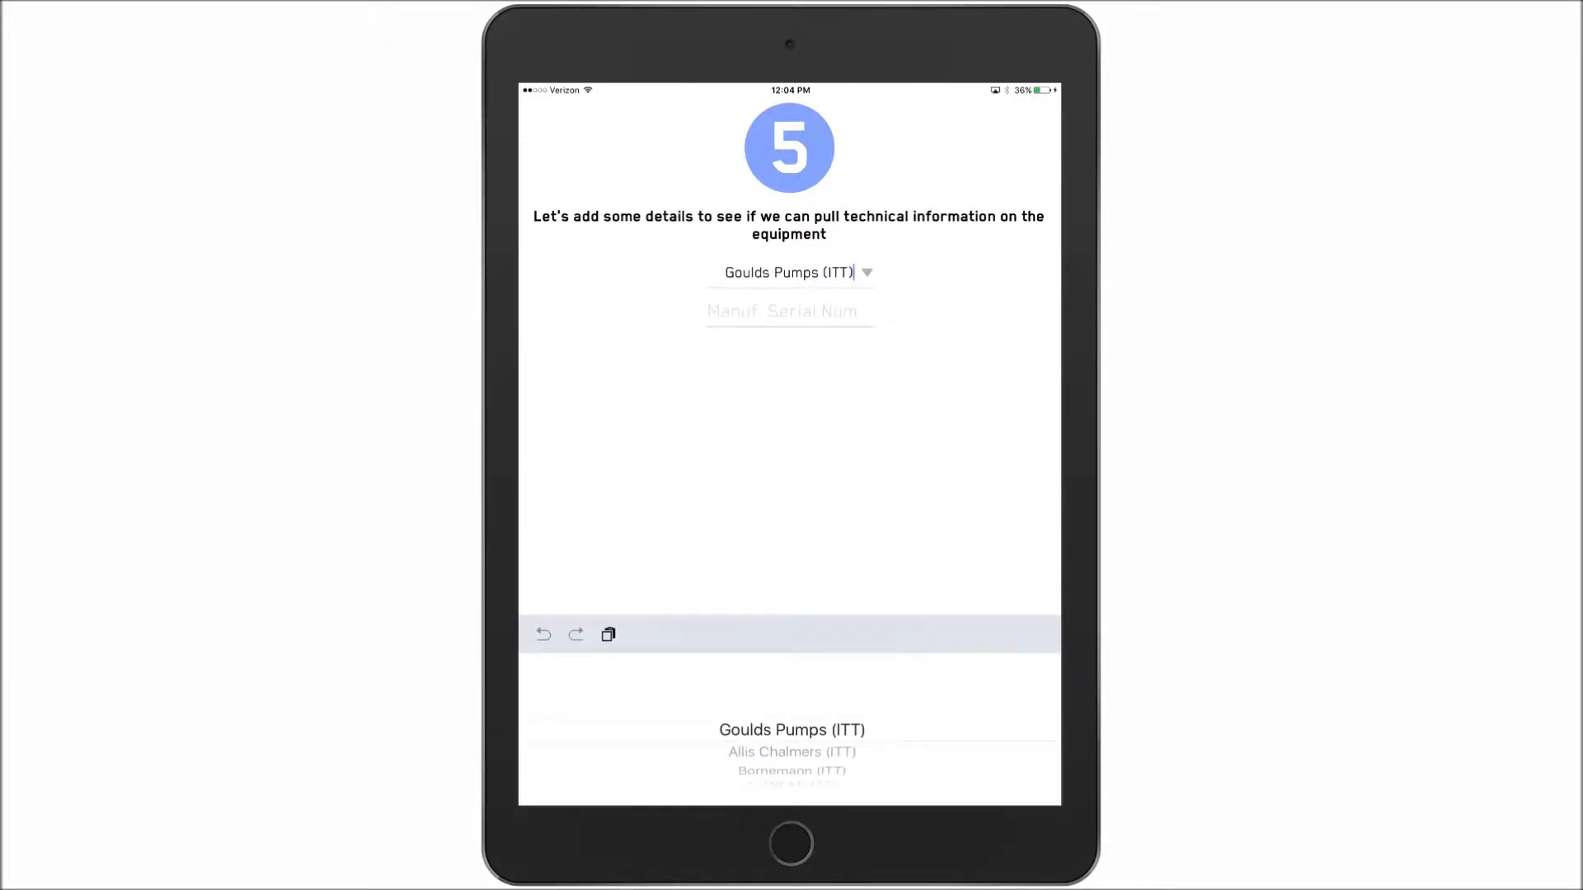
text(B)
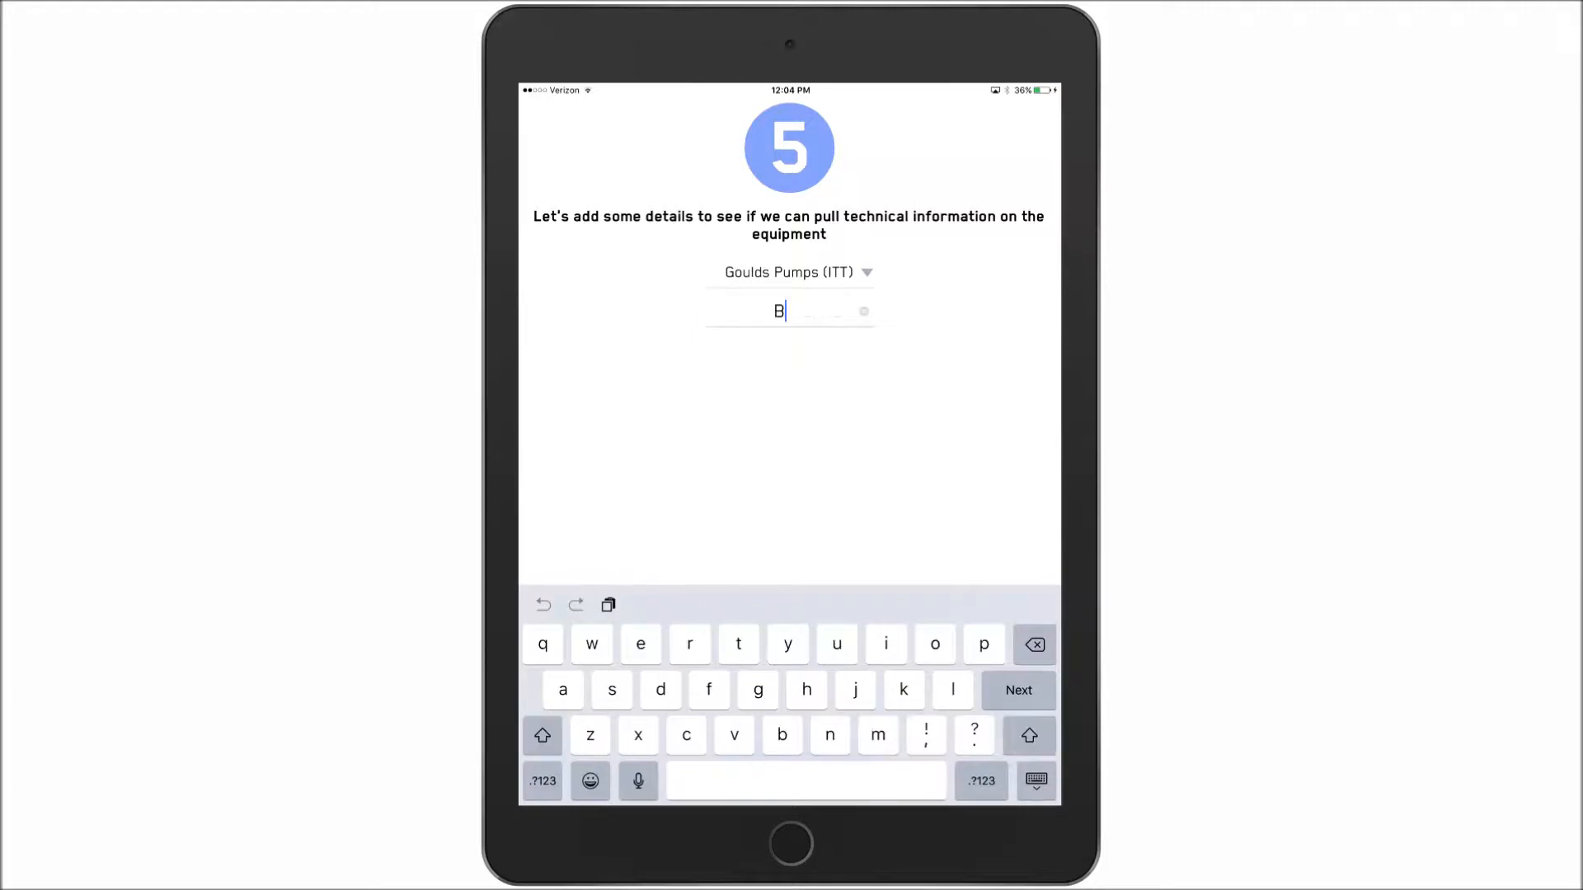
text(765)
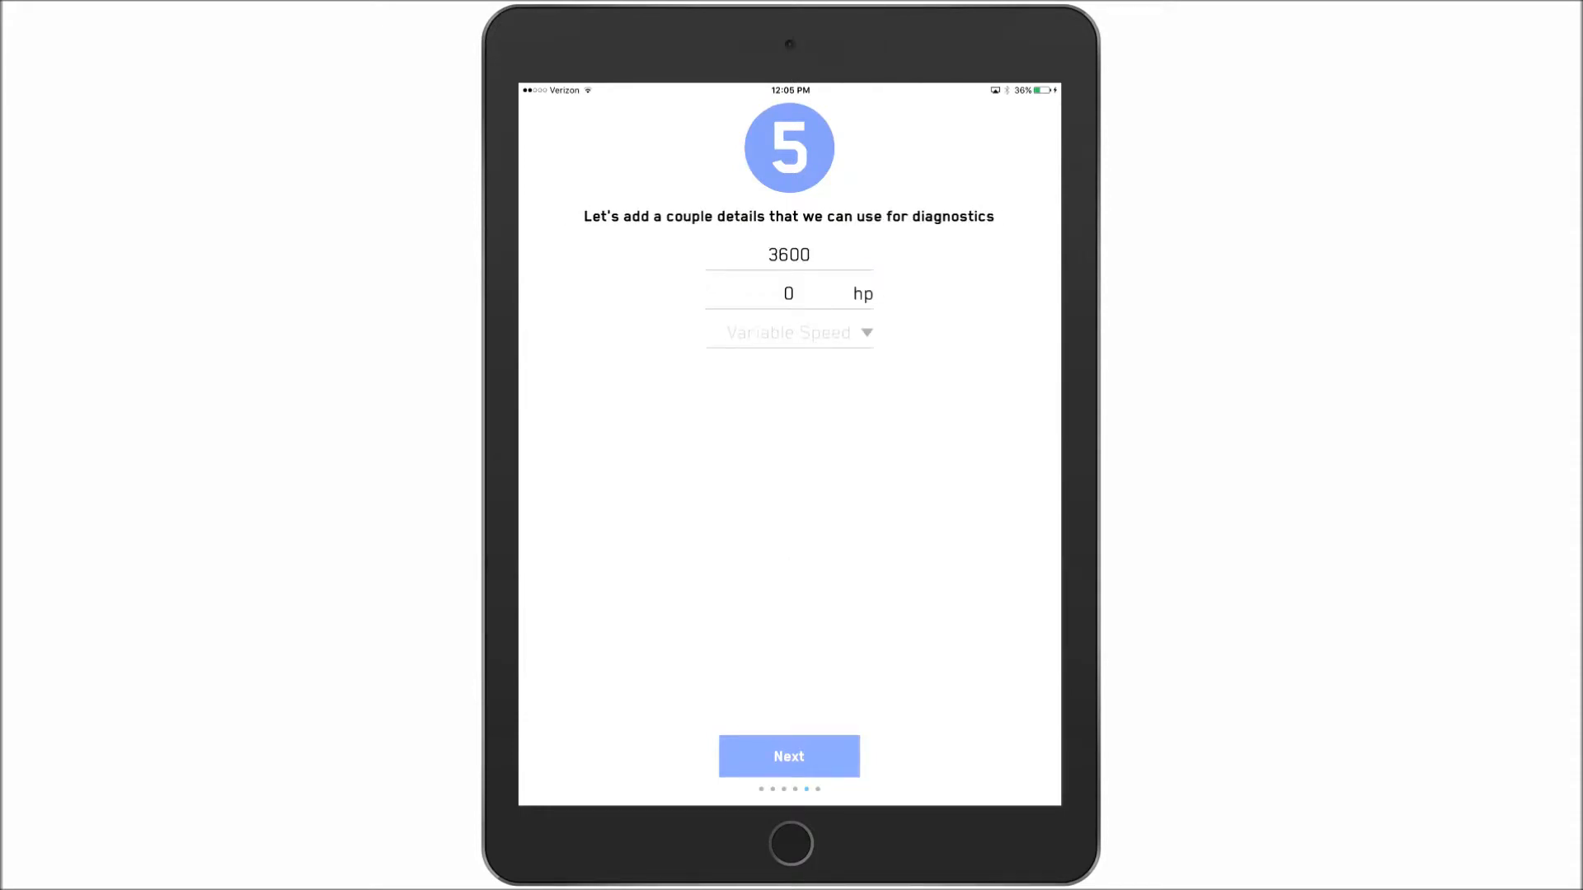
Enter a motor power of 100 hp with Variable Speed set to No
click(788, 293)
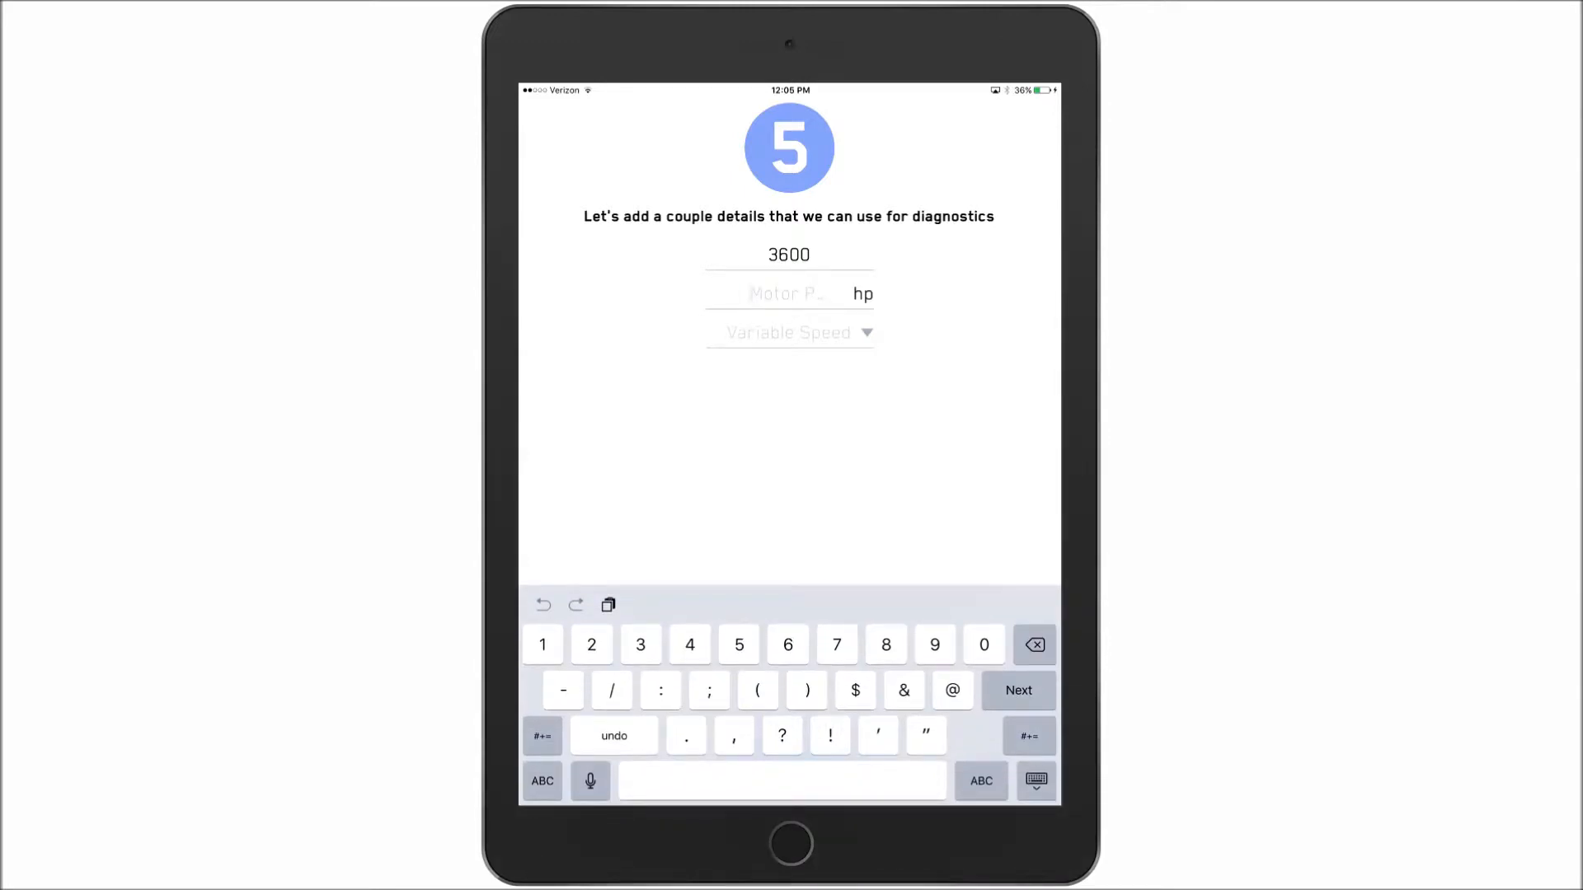
text(100)
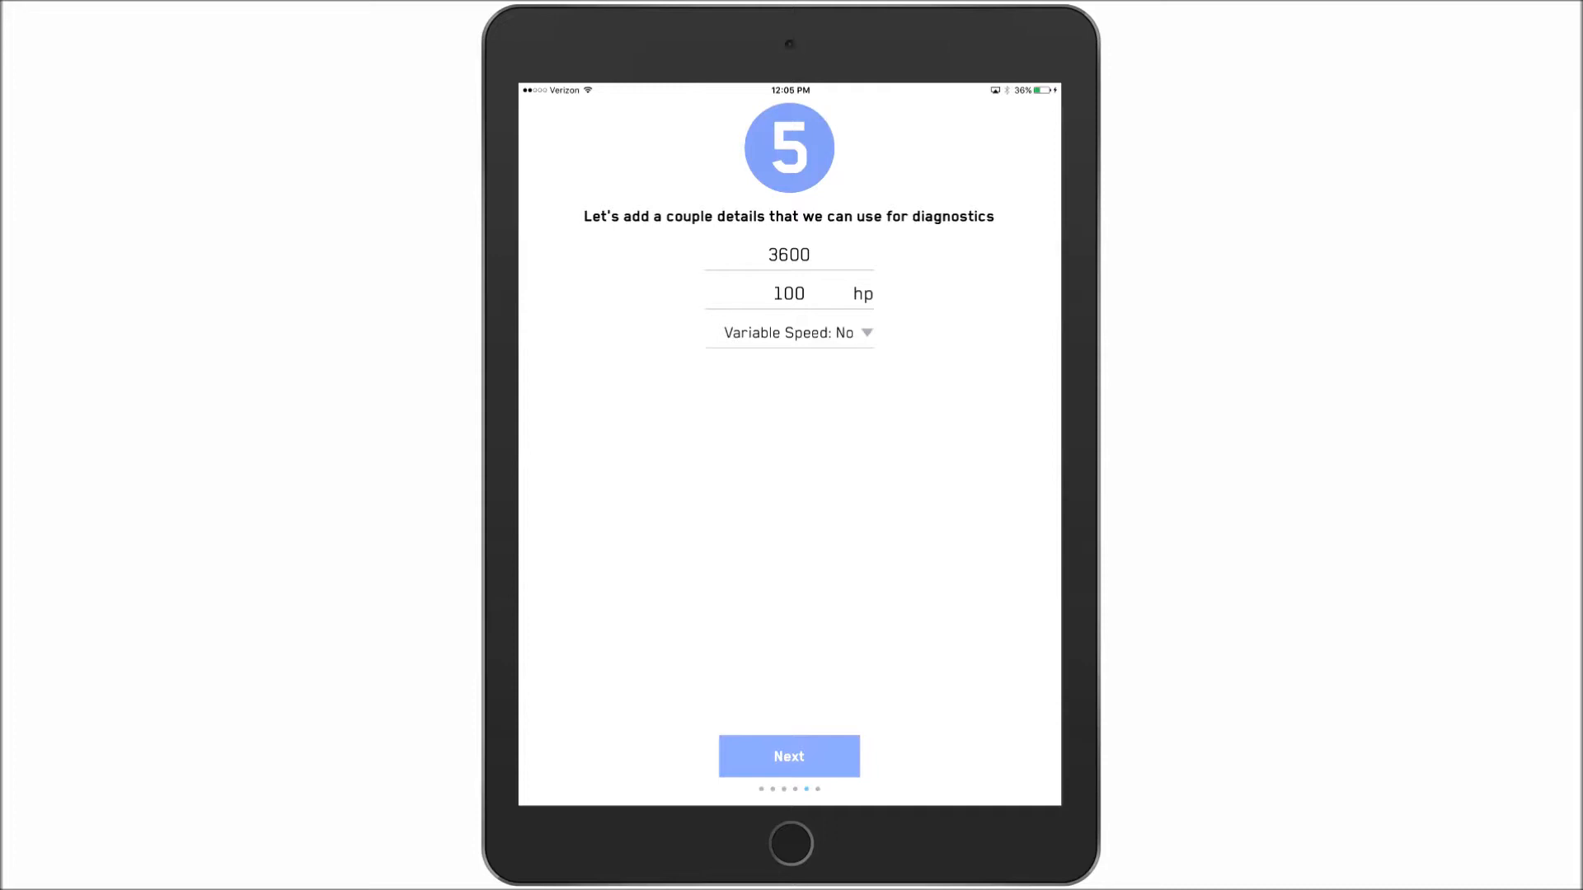
click(788, 755)
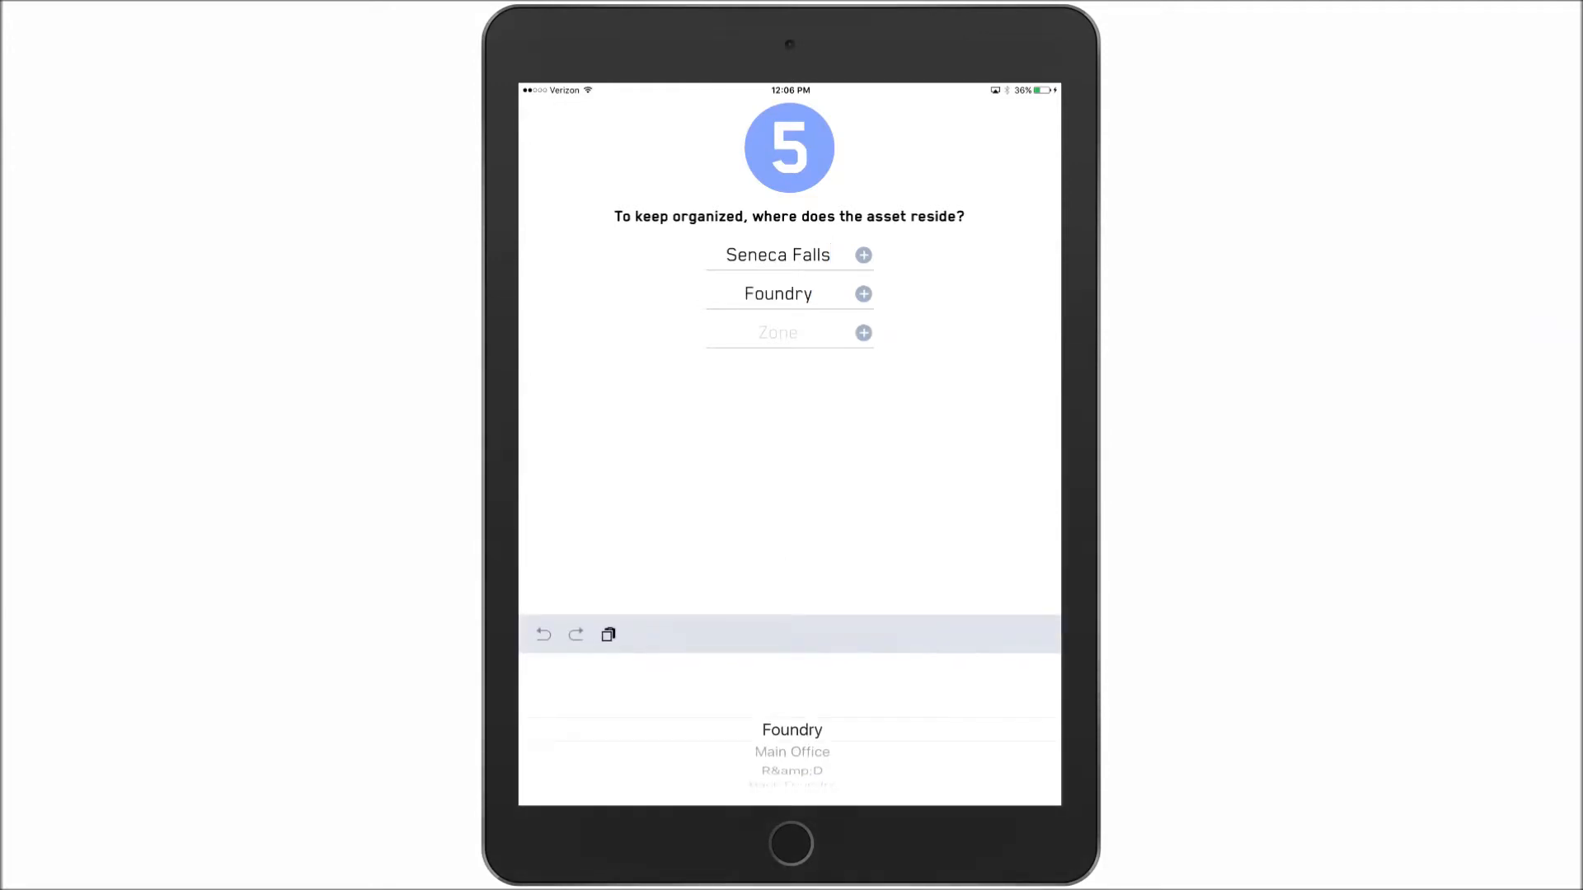
Add a new zone at Seneca Falls, Foundry and submit the location to finish setup
text(East)
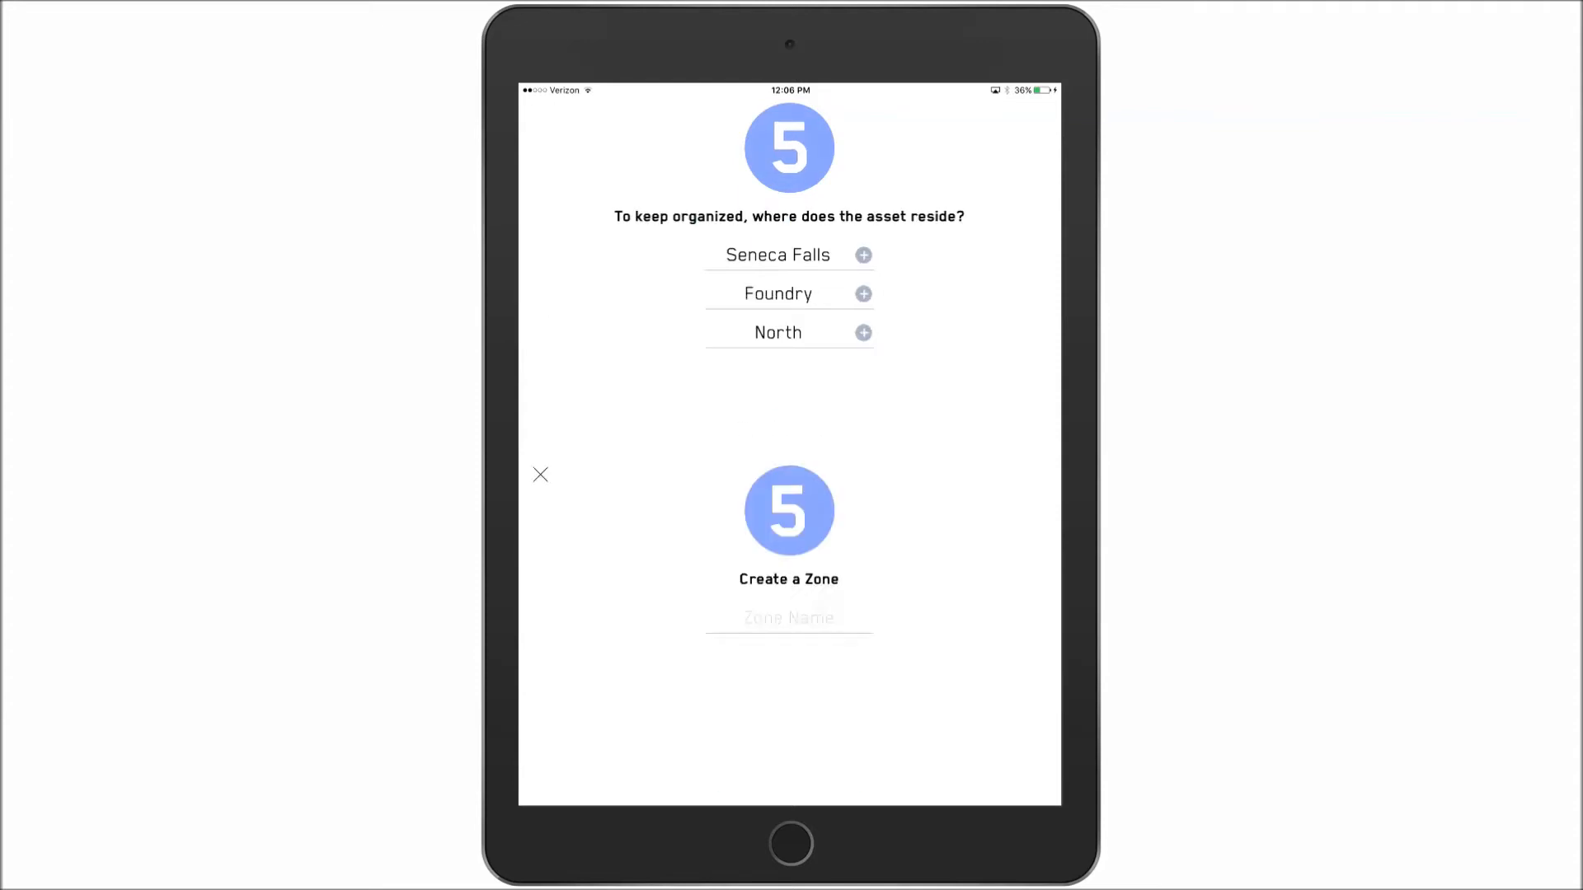
click(540, 475)
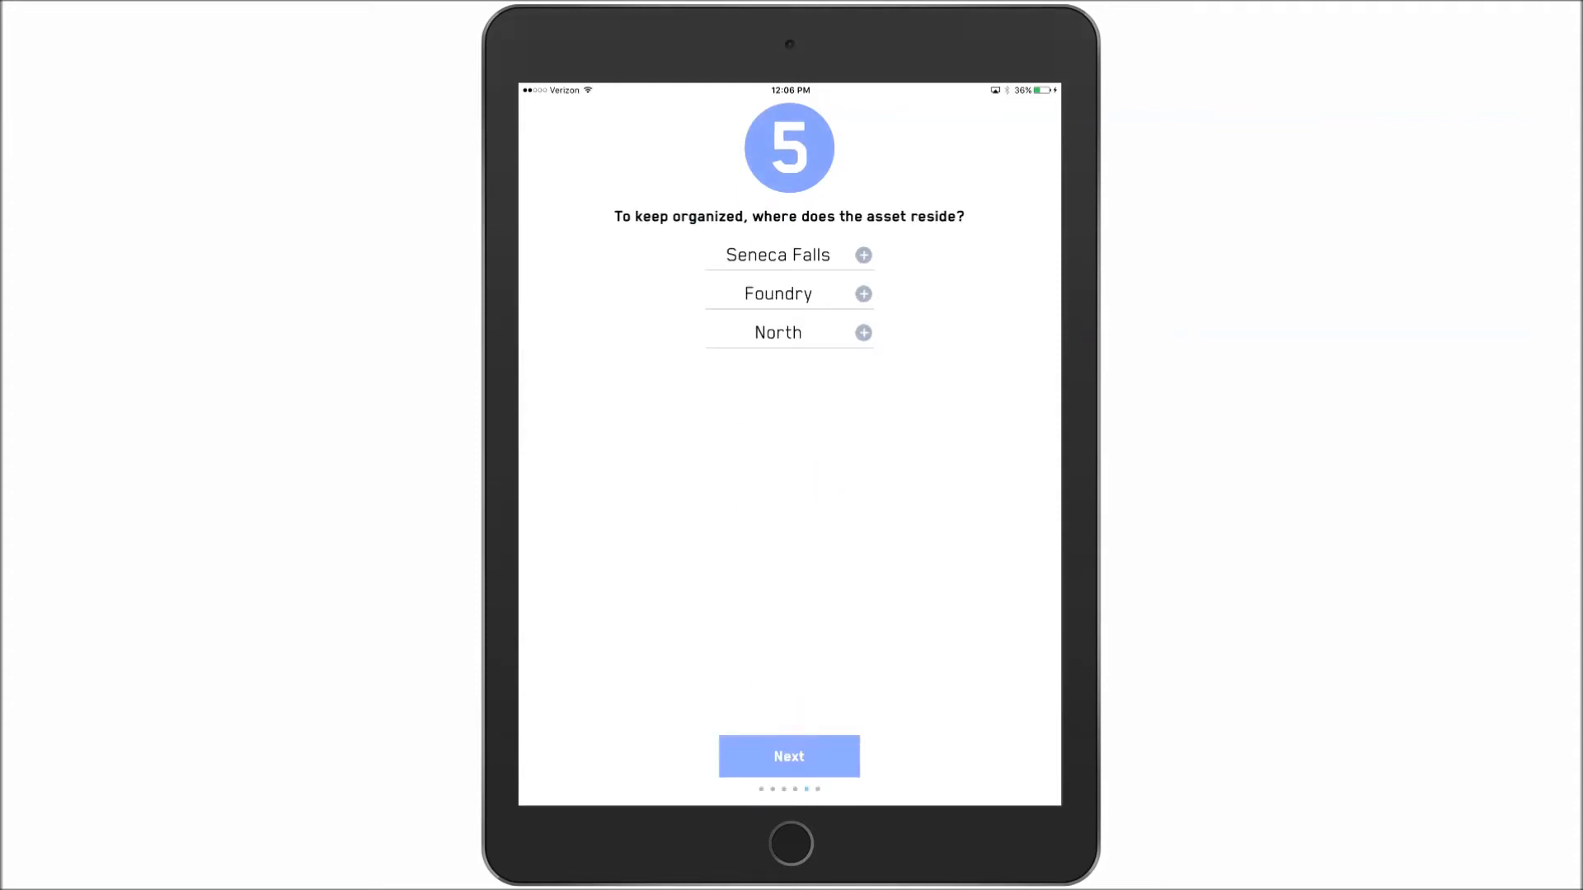
click(788, 756)
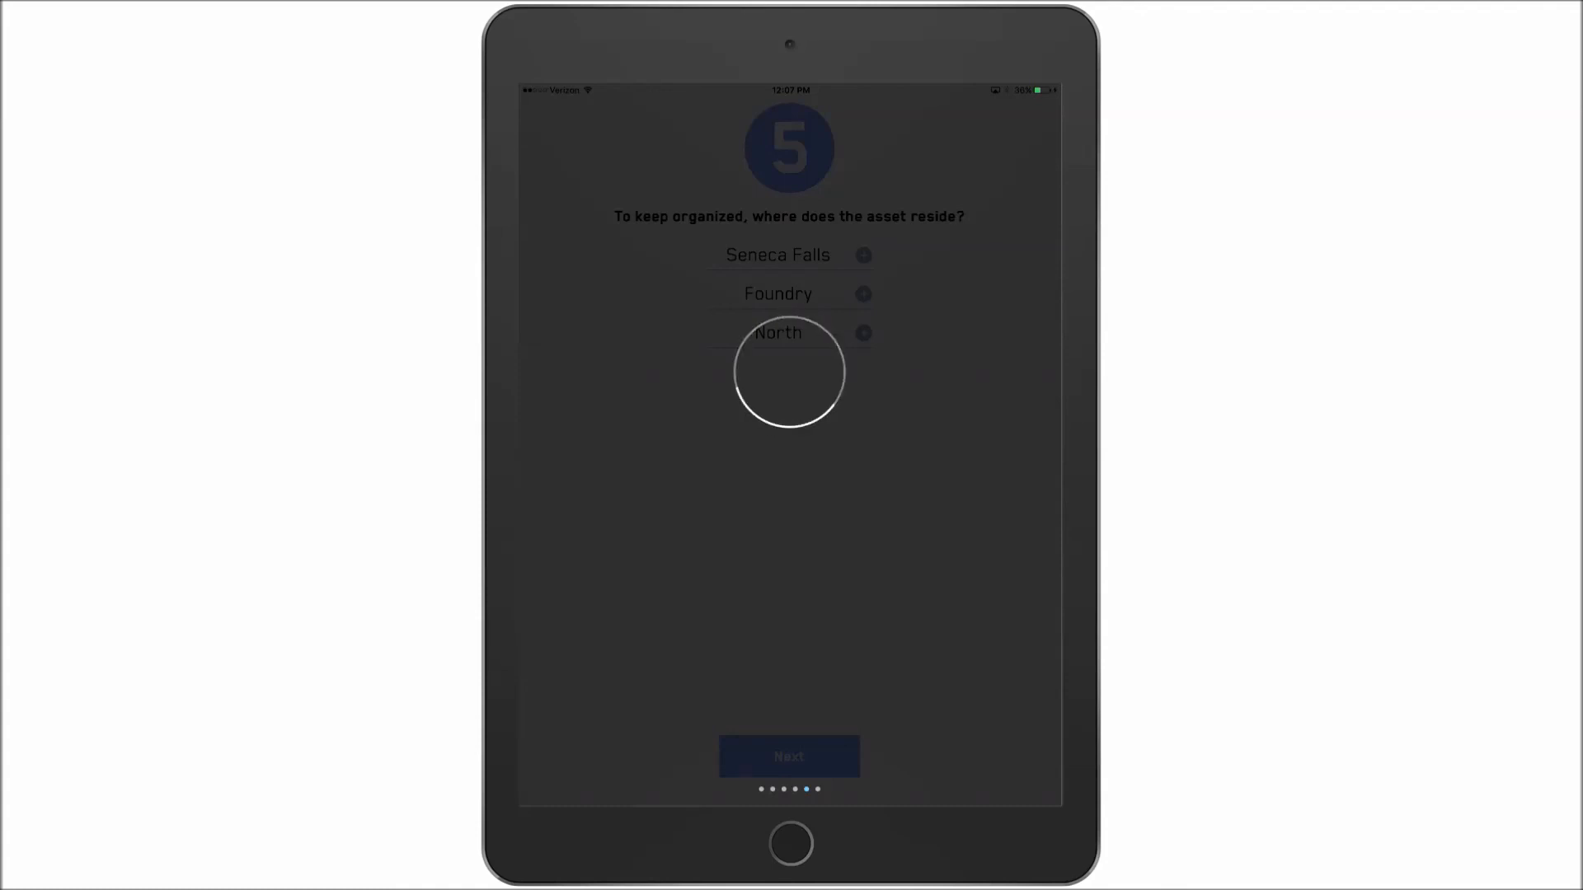
click(788, 756)
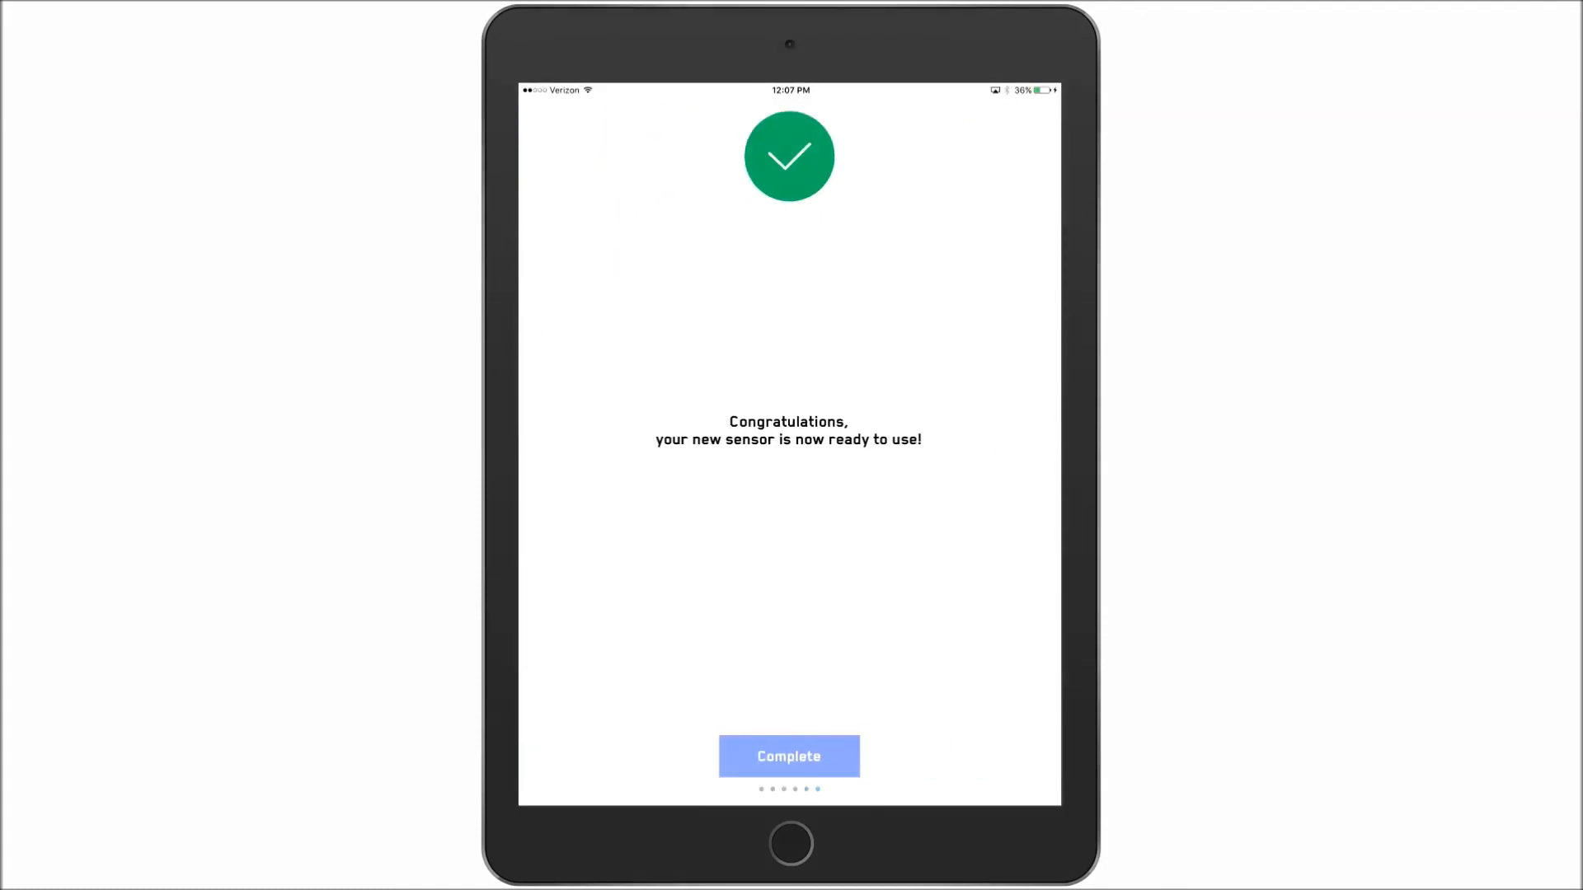